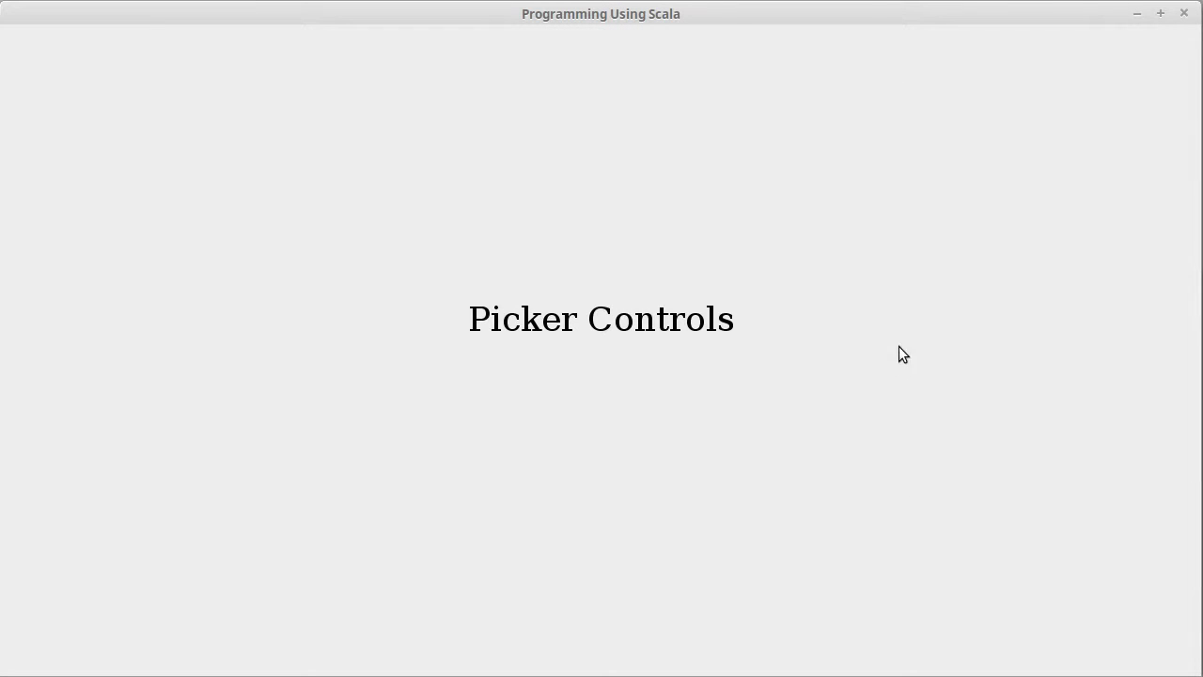
pyautogui.moveTo(925, 265)
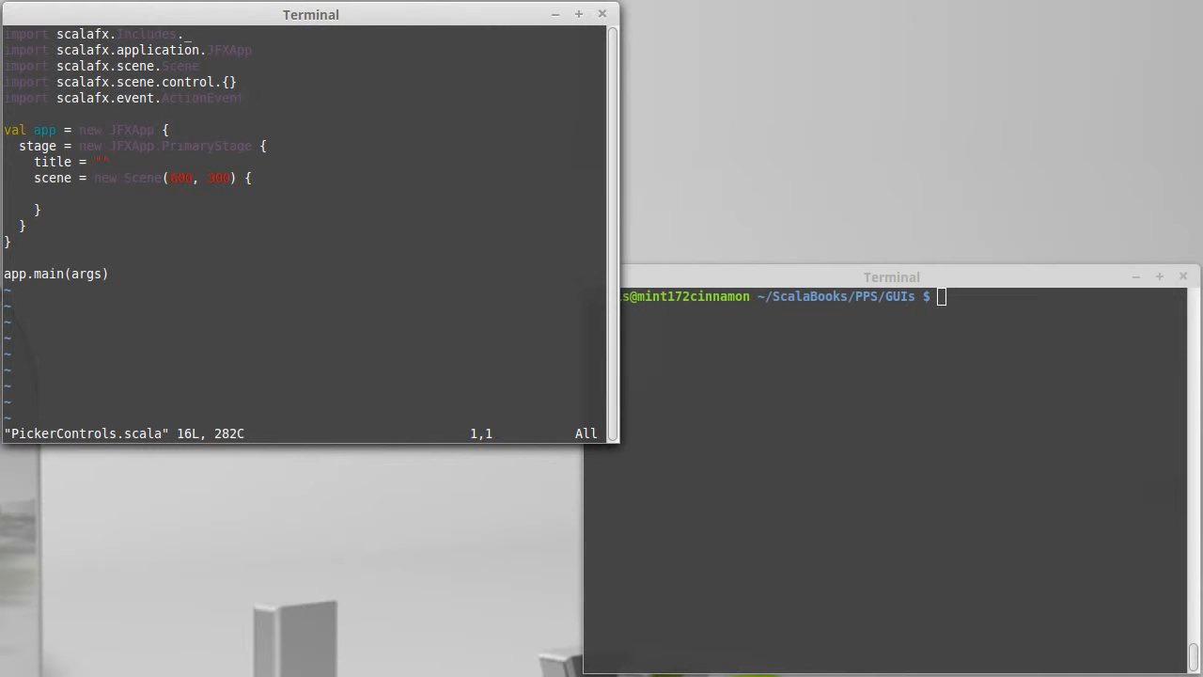
# Step: Fill the controls import braces with Label, DatePicker, ColorPicker and title the stage "Pickers"
pyautogui.click(230, 81)
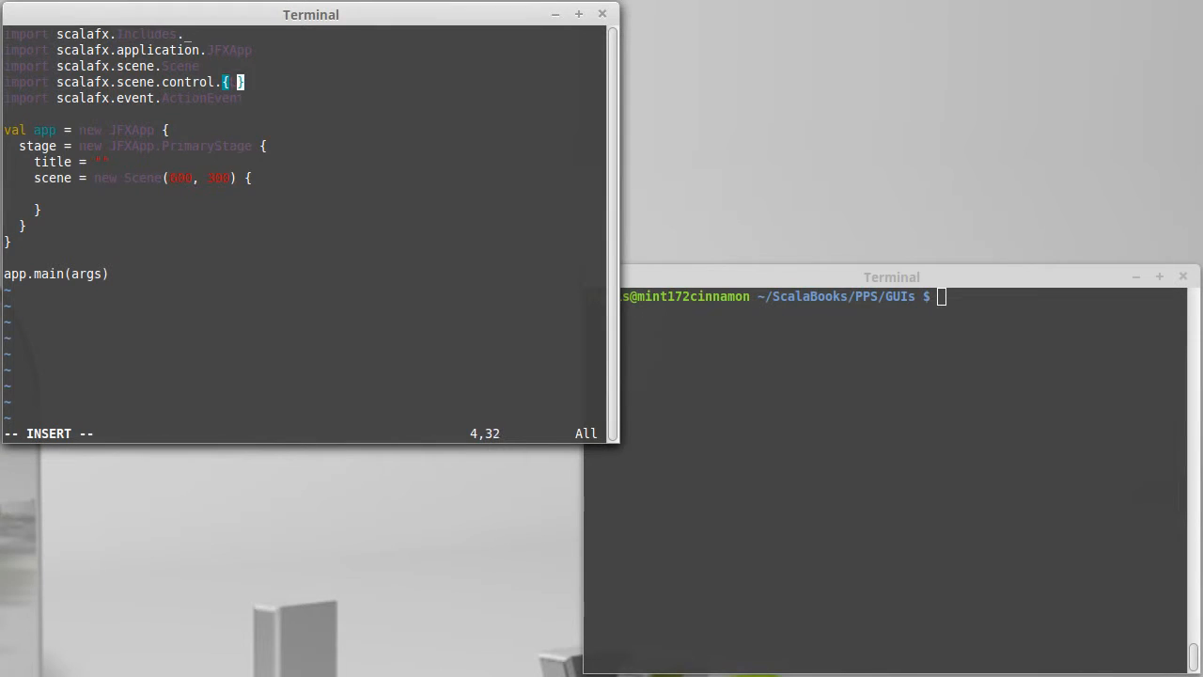
pyautogui.write('Label,')
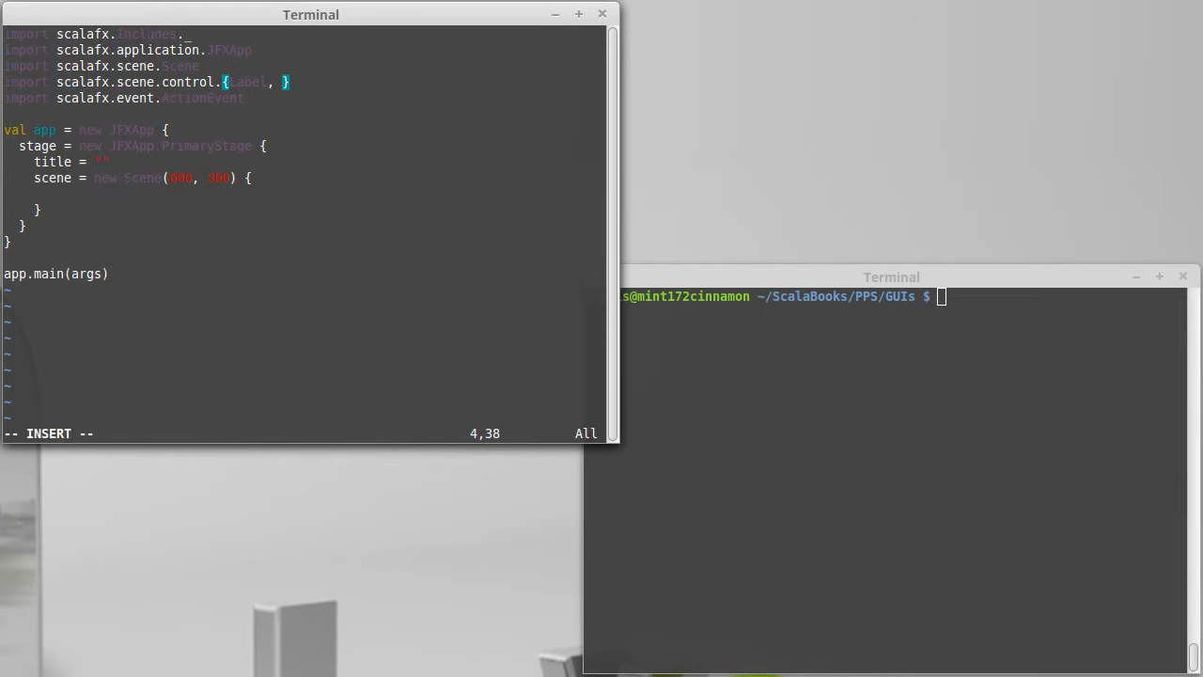
pyautogui.write('DatePicker, Color')
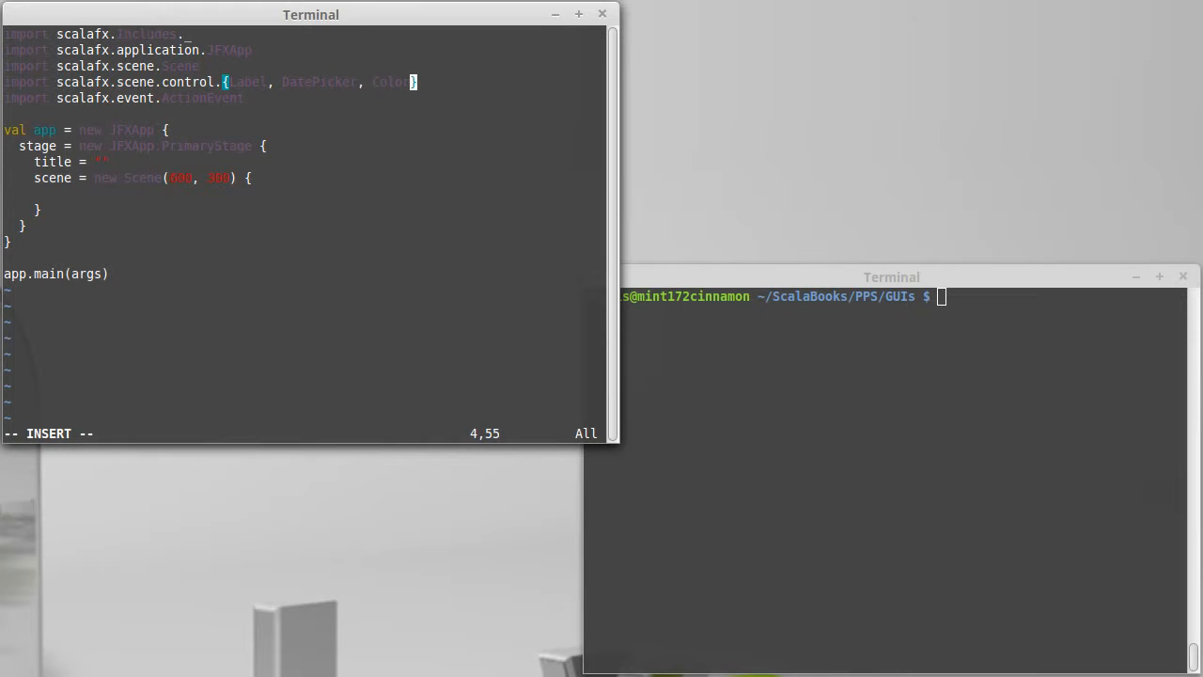
pyautogui.write('Picker')
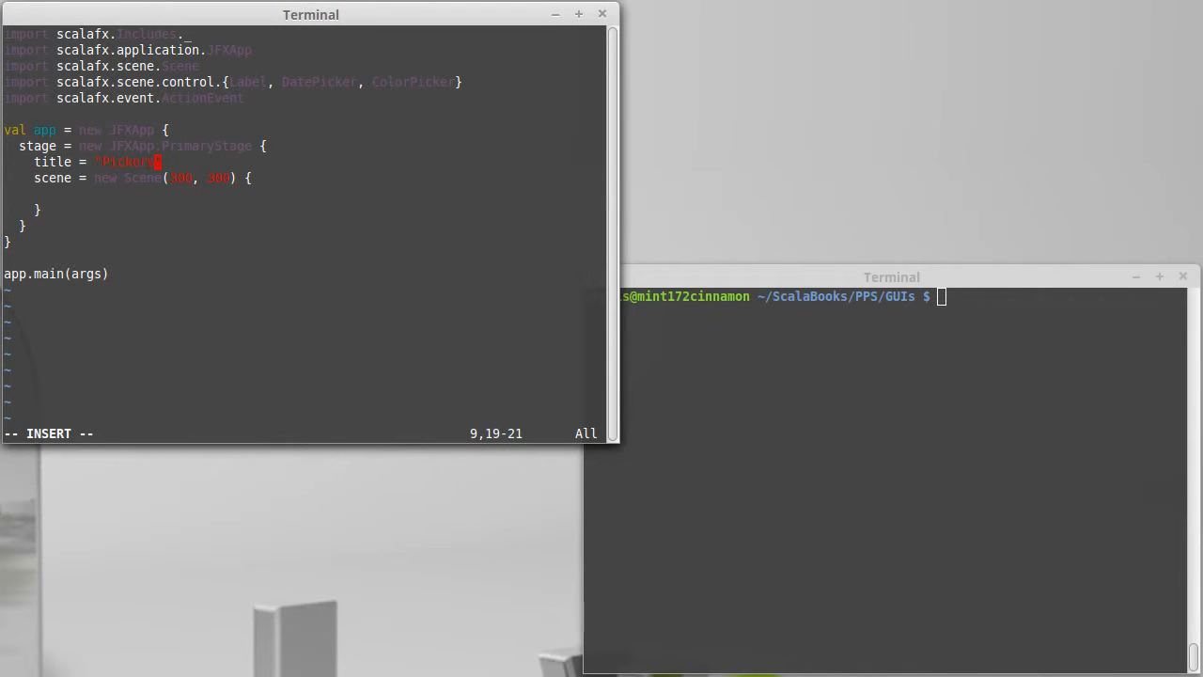
pyautogui.press('Return')
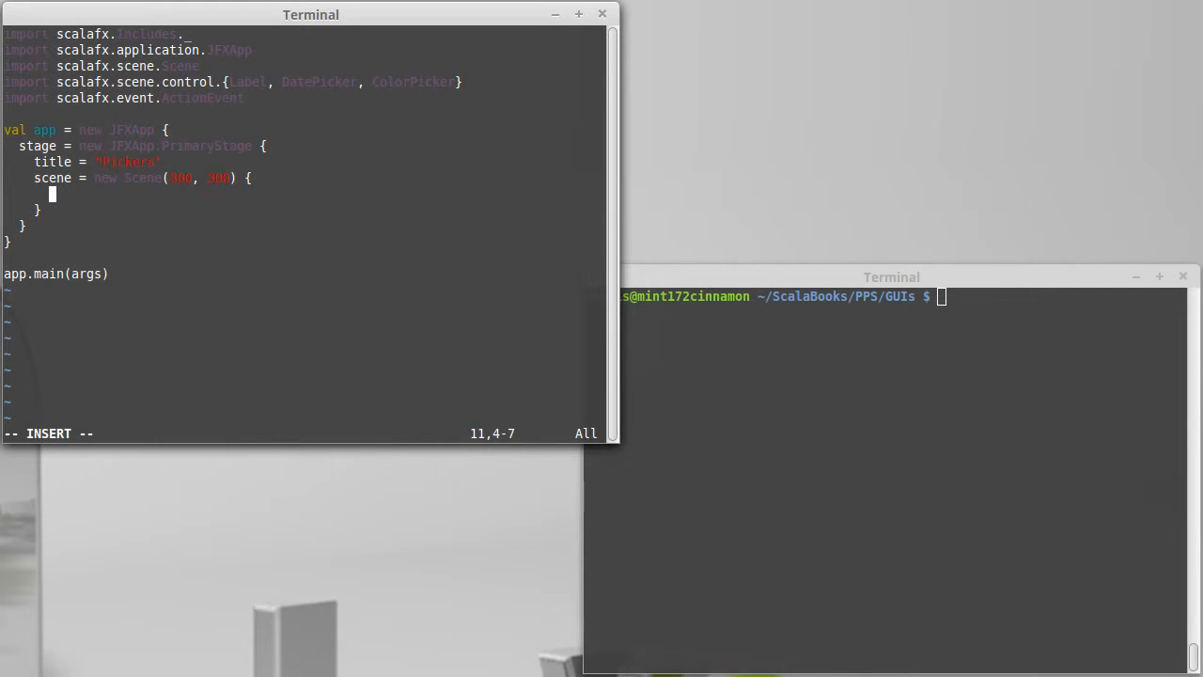
# Step: Declare val label = new Label("Shows date") with layoutX 20 and layoutY 20
pyautogui.write('val label')
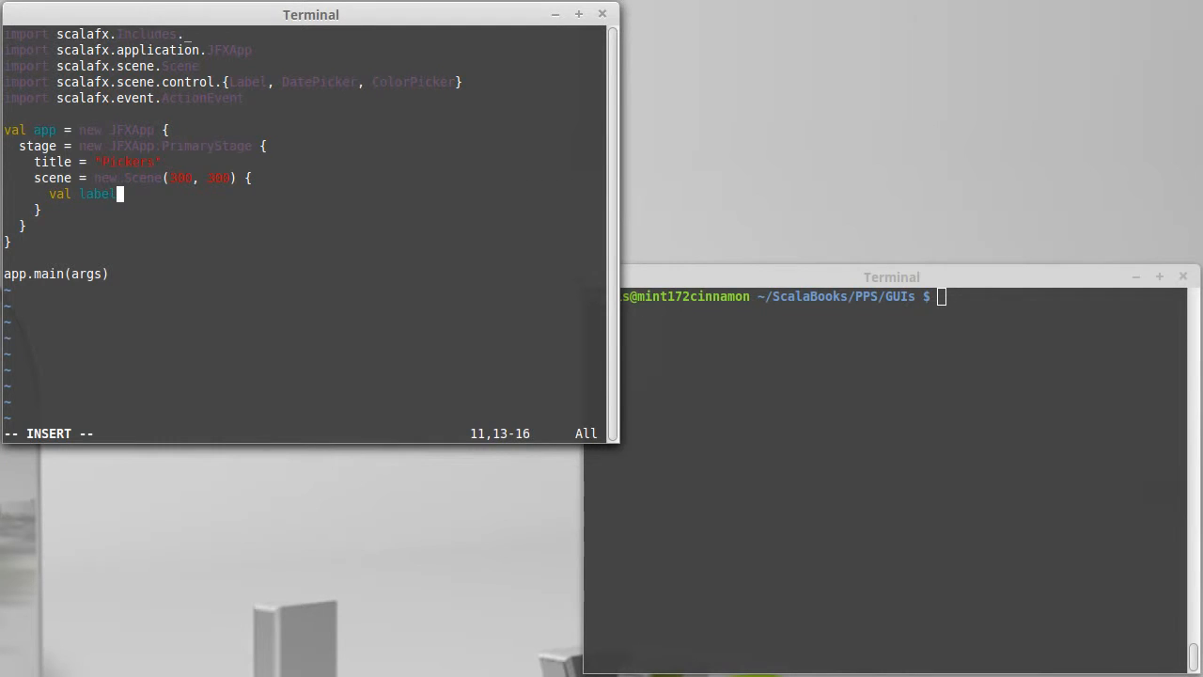
pyautogui.write('= new Label("Shows')
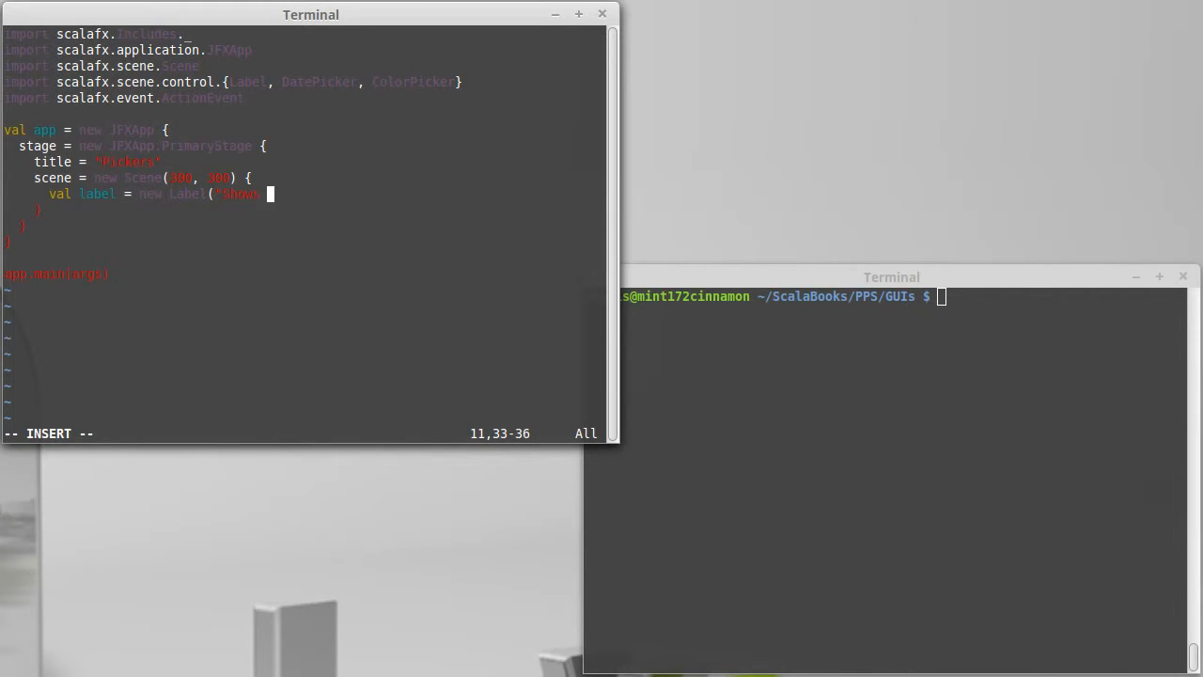
pyautogui.write('date")')
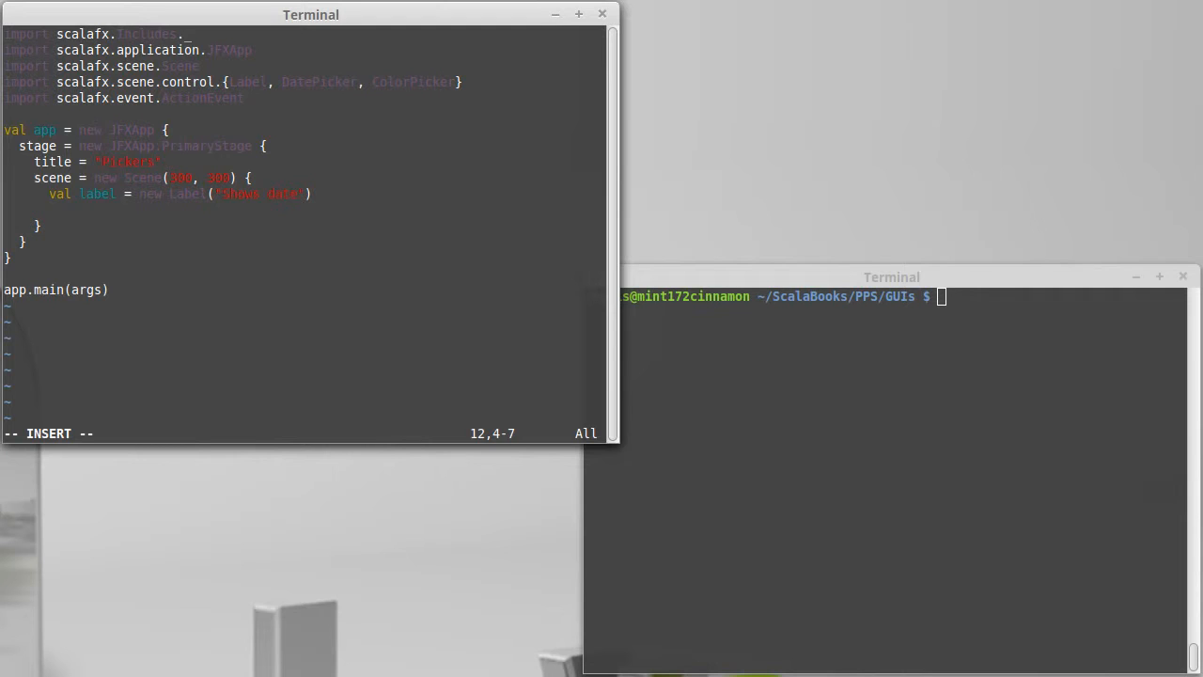
pyautogui.write('label')
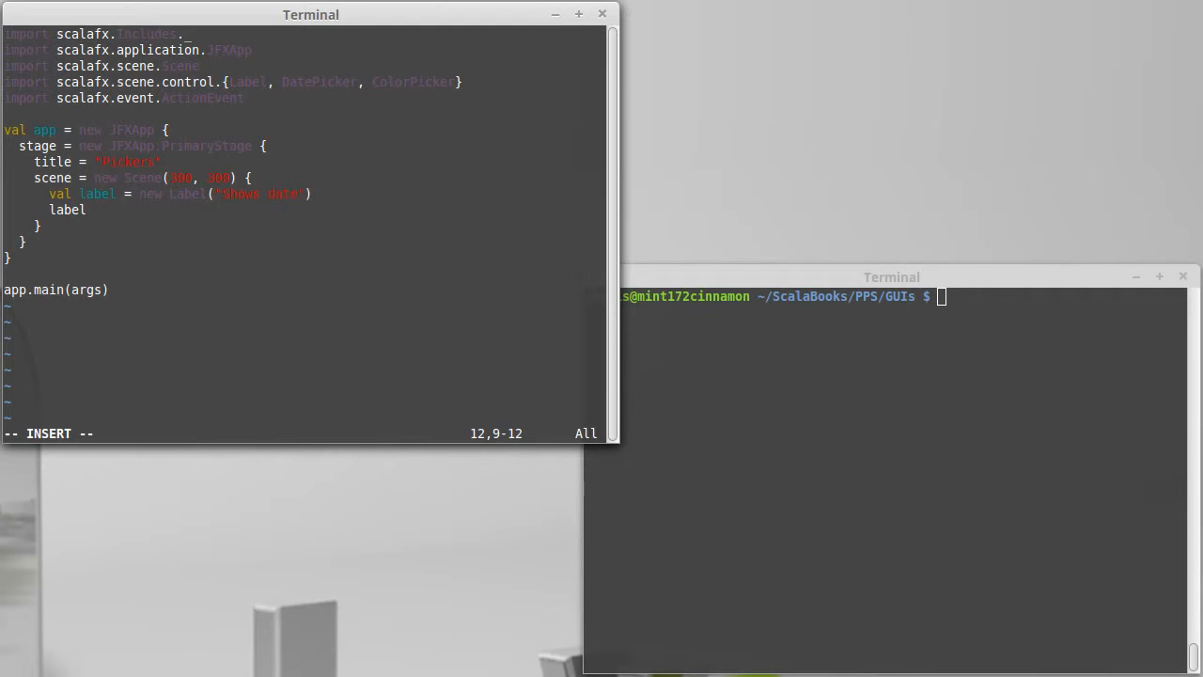
pyautogui.write('.layoutX = 20')
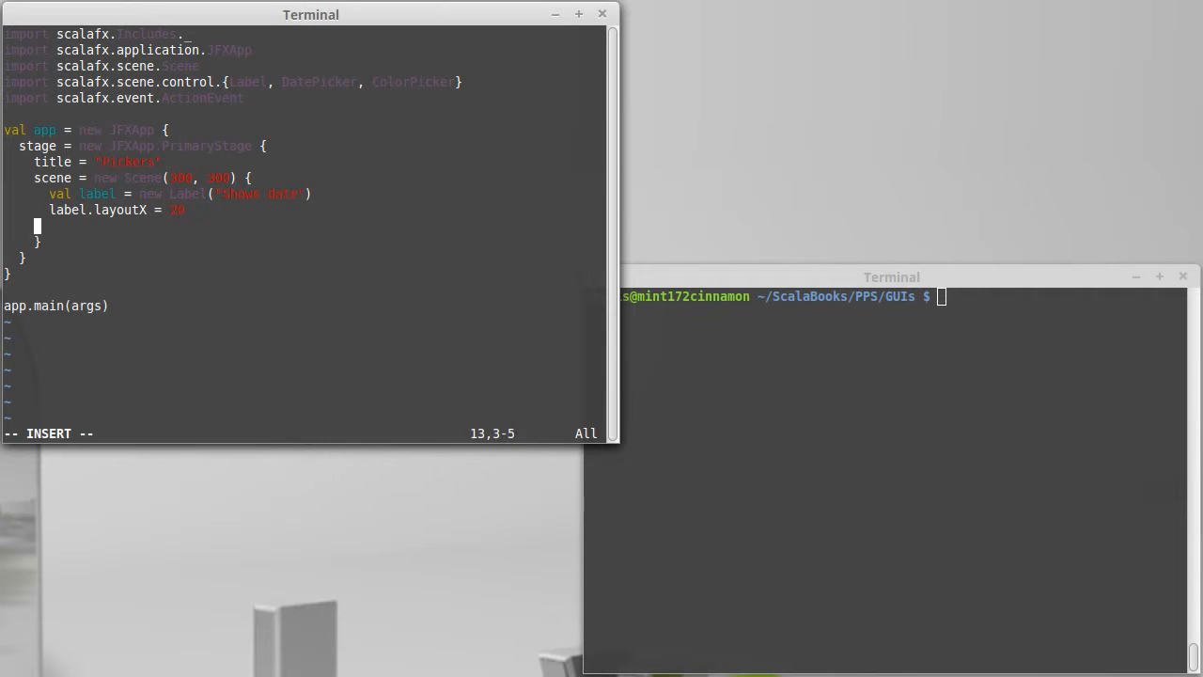
pyautogui.write('label.lay')
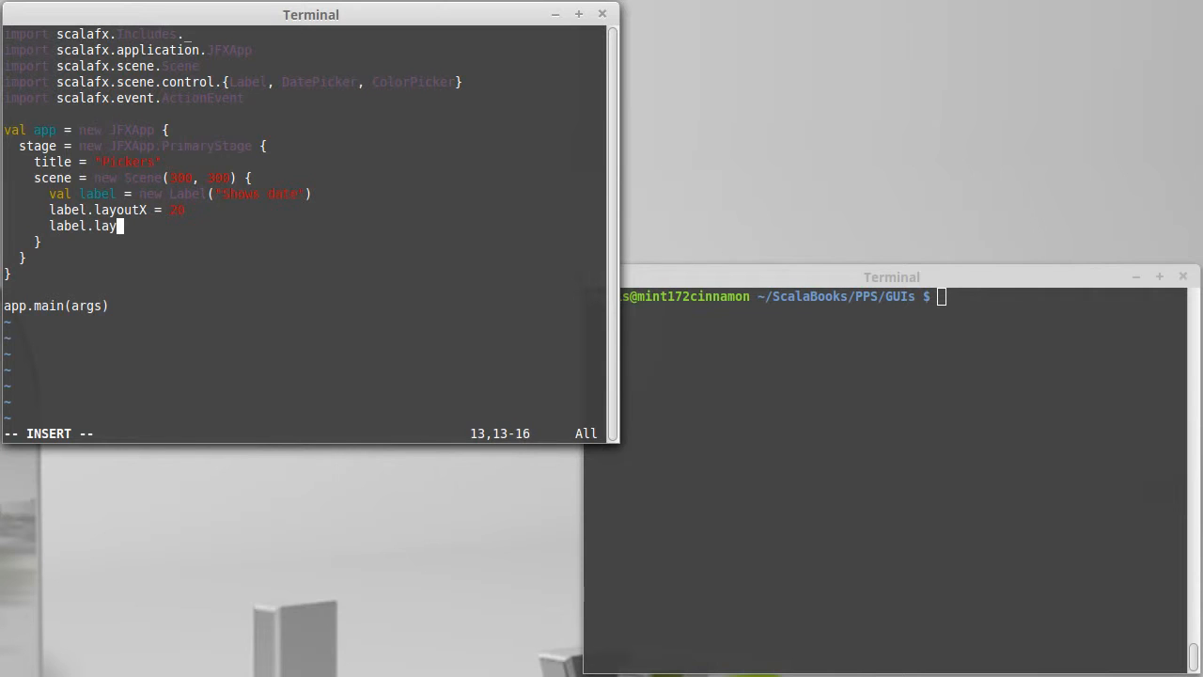
pyautogui.write('outY = 20')
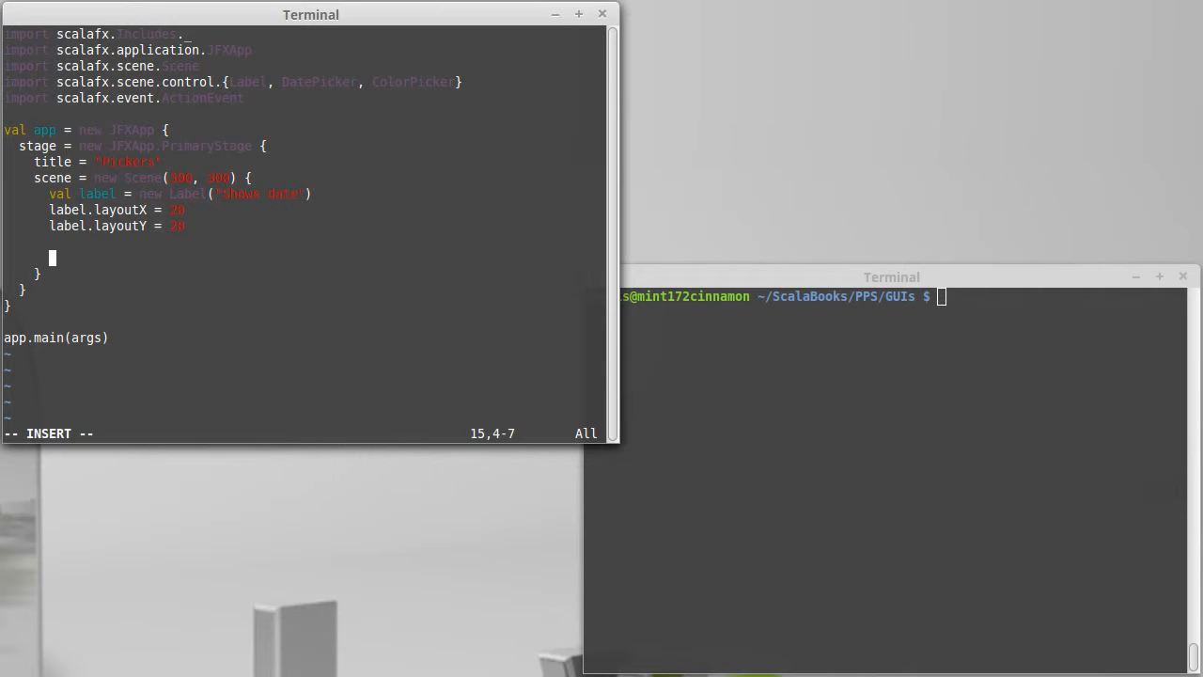
# Step: Declare val date = new DatePicker(LocalDate.now) below the label lines
pyautogui.write('val')
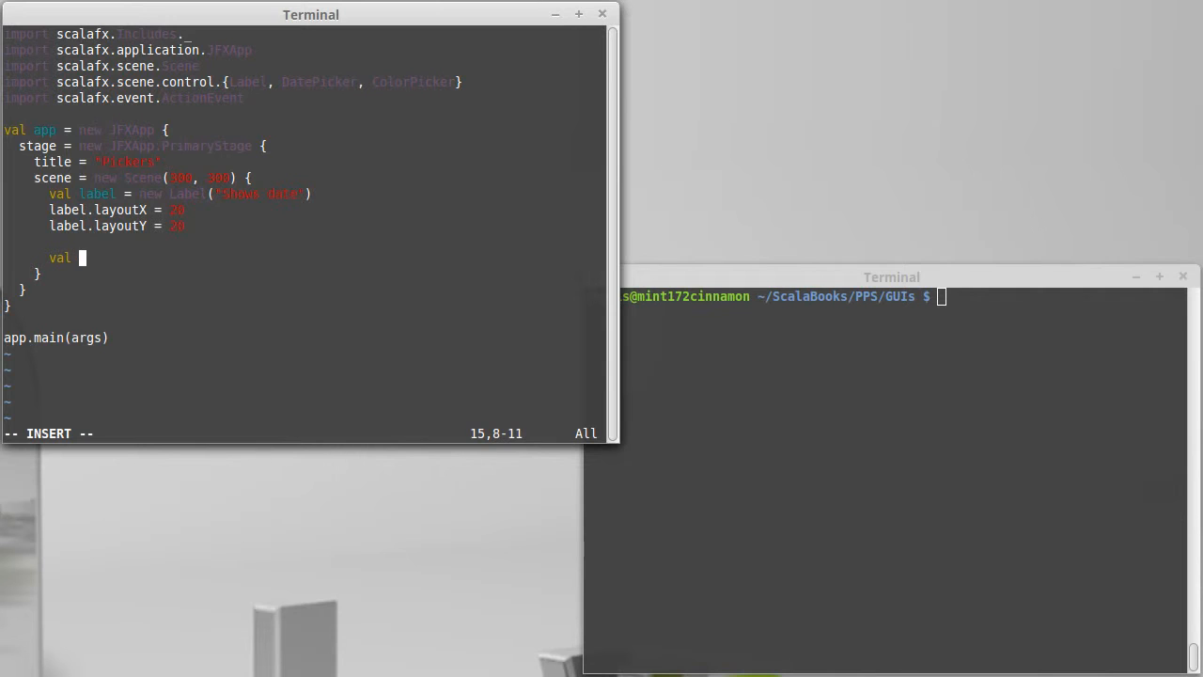
pyautogui.write('date = new DatePicker')
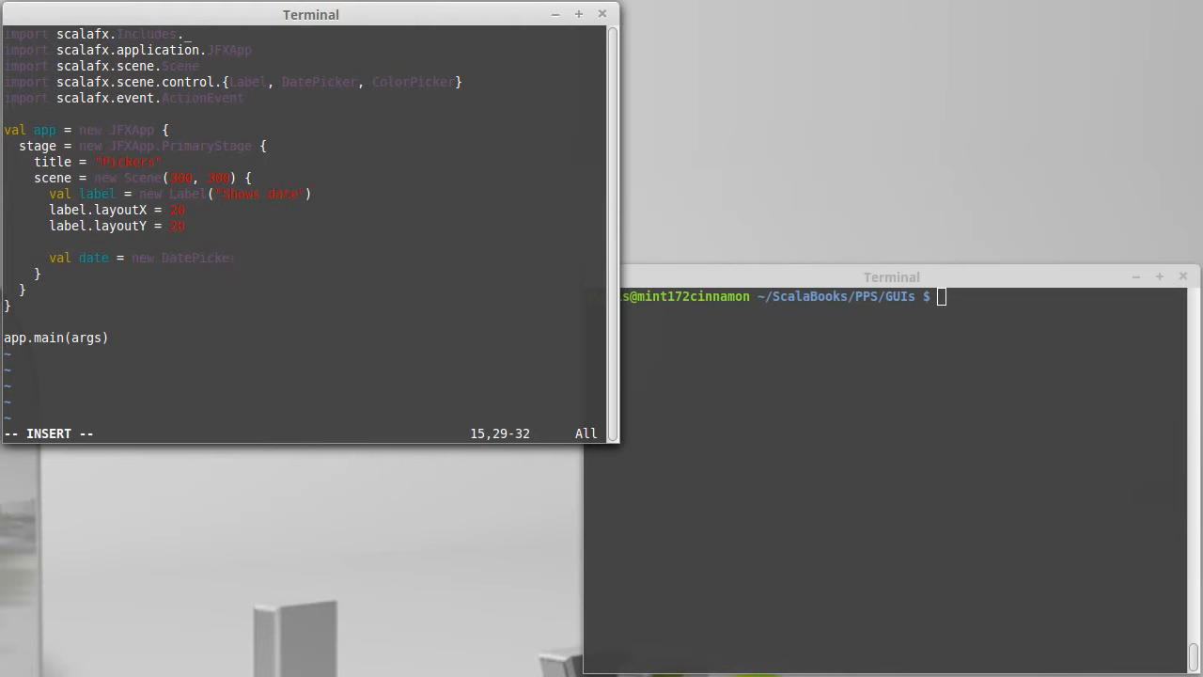
pyautogui.write('(')
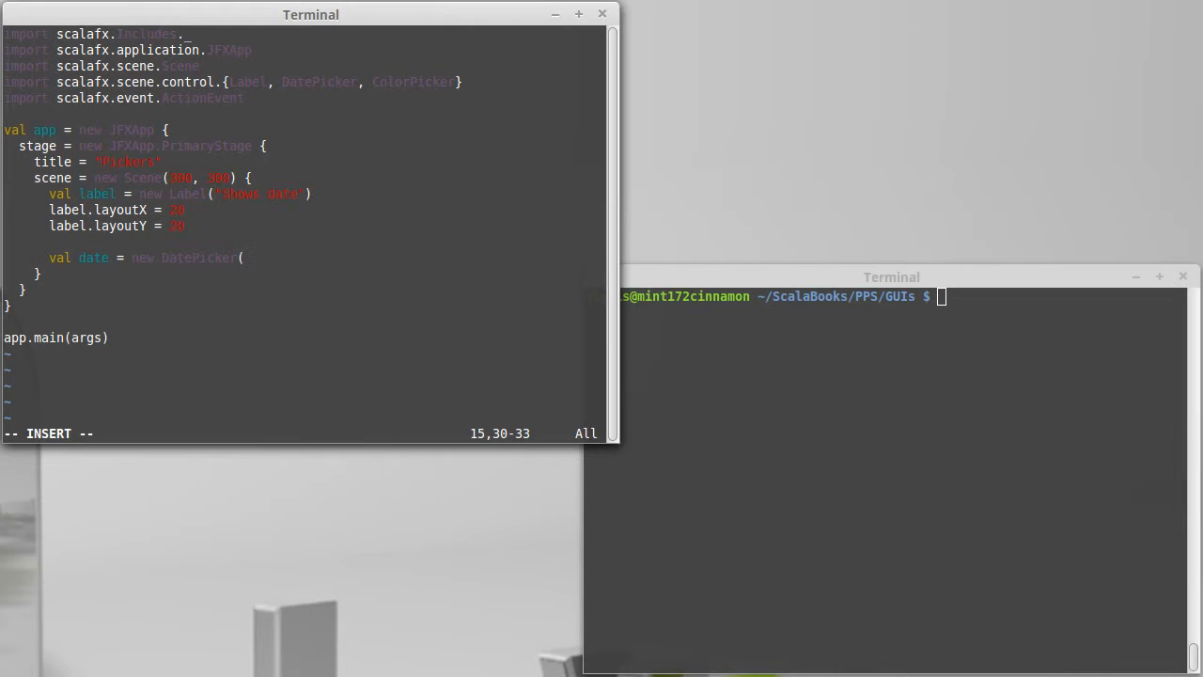
pyautogui.write('LocalD')
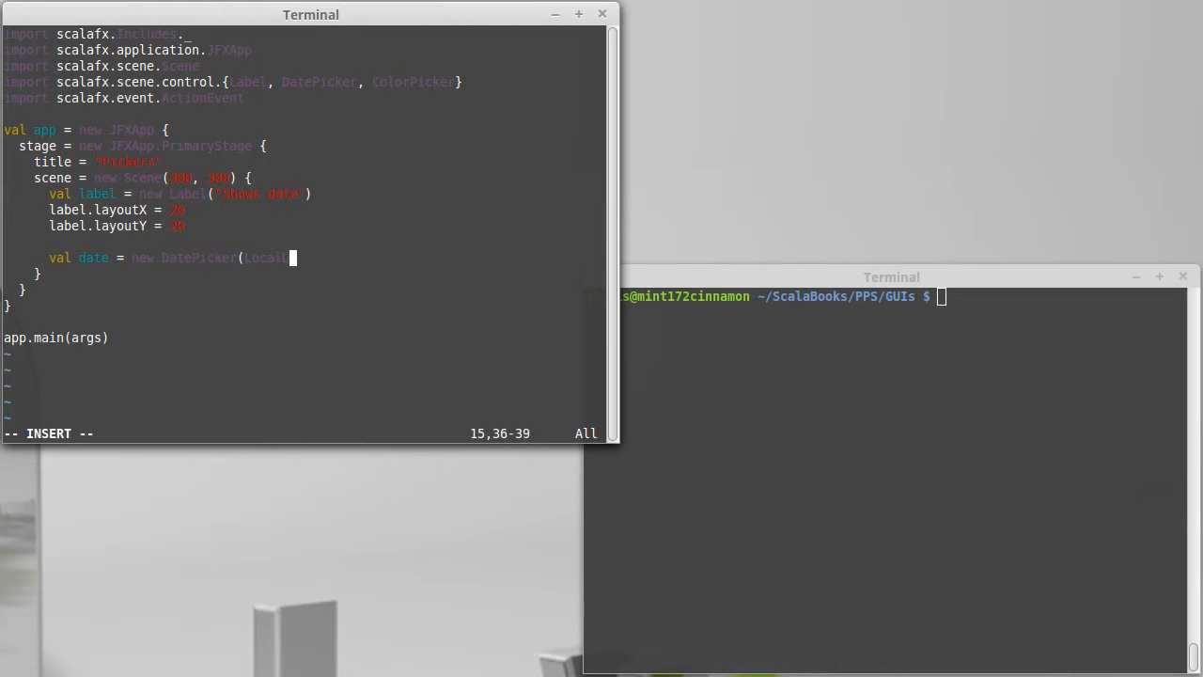
pyautogui.write('ate')
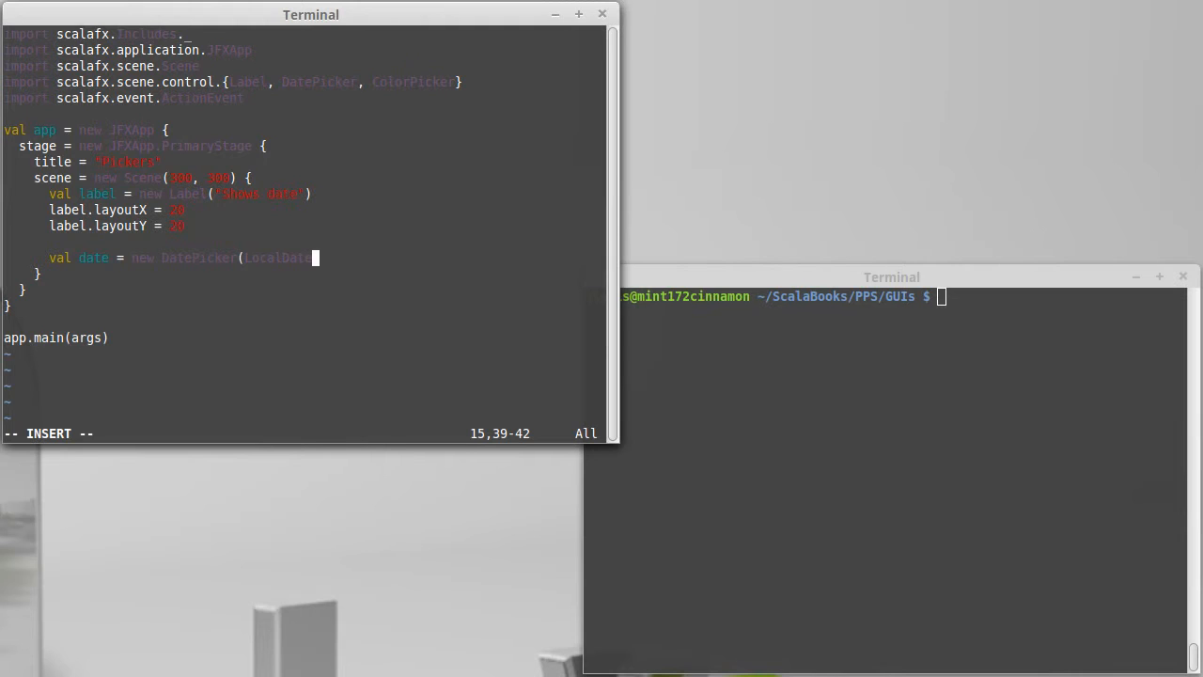
pyautogui.write('.now)')
pyautogui.write('import')
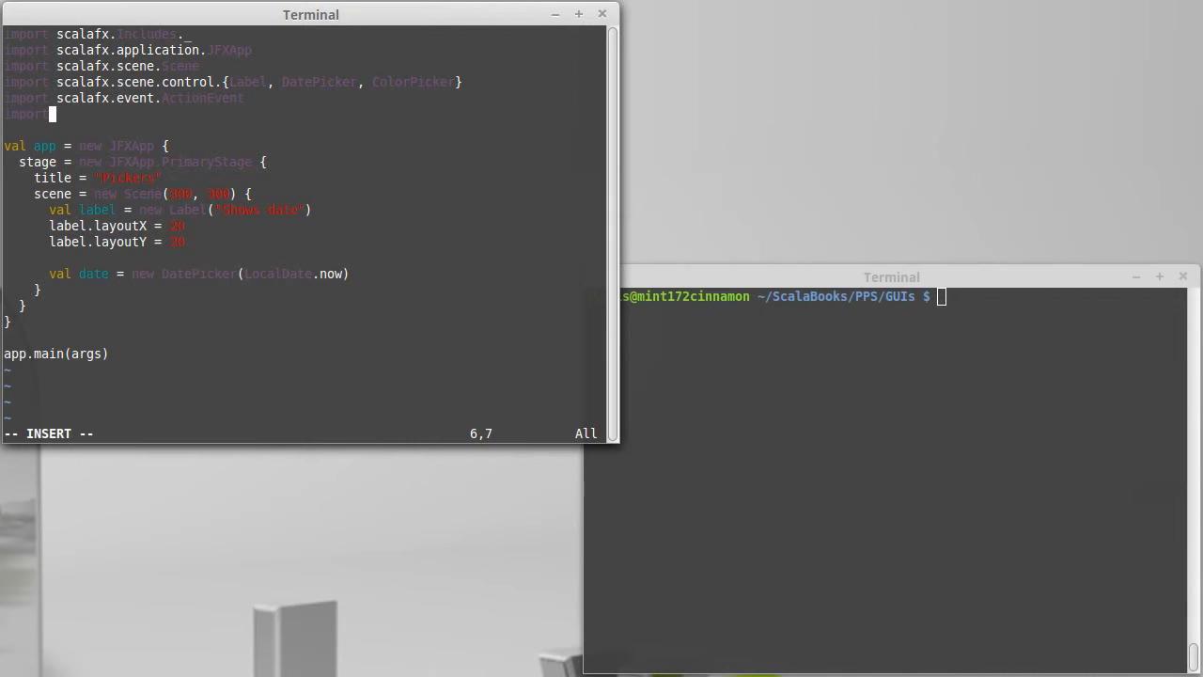
# Step: Add the import java.time.LocalDate line beneath the other imports
pyautogui.write('java')
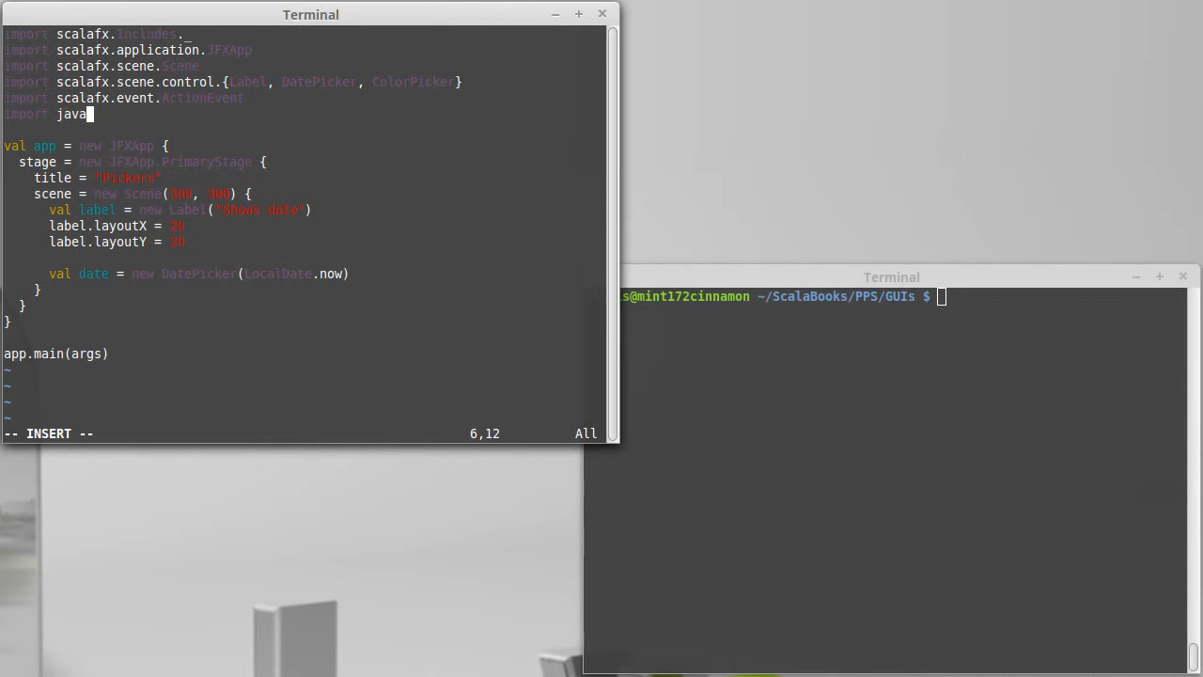
pyautogui.write('.time.LocalDate')
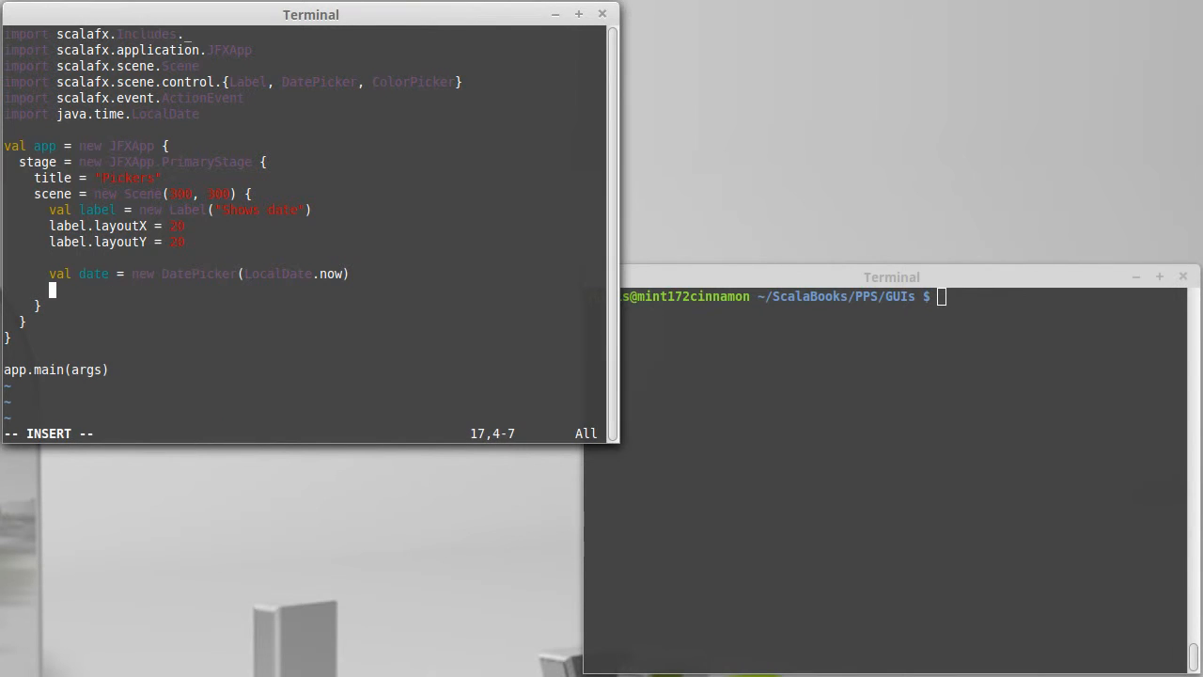
# Step: Position the date picker at layoutX 20 and layoutY 50
pyautogui.write('date.l')
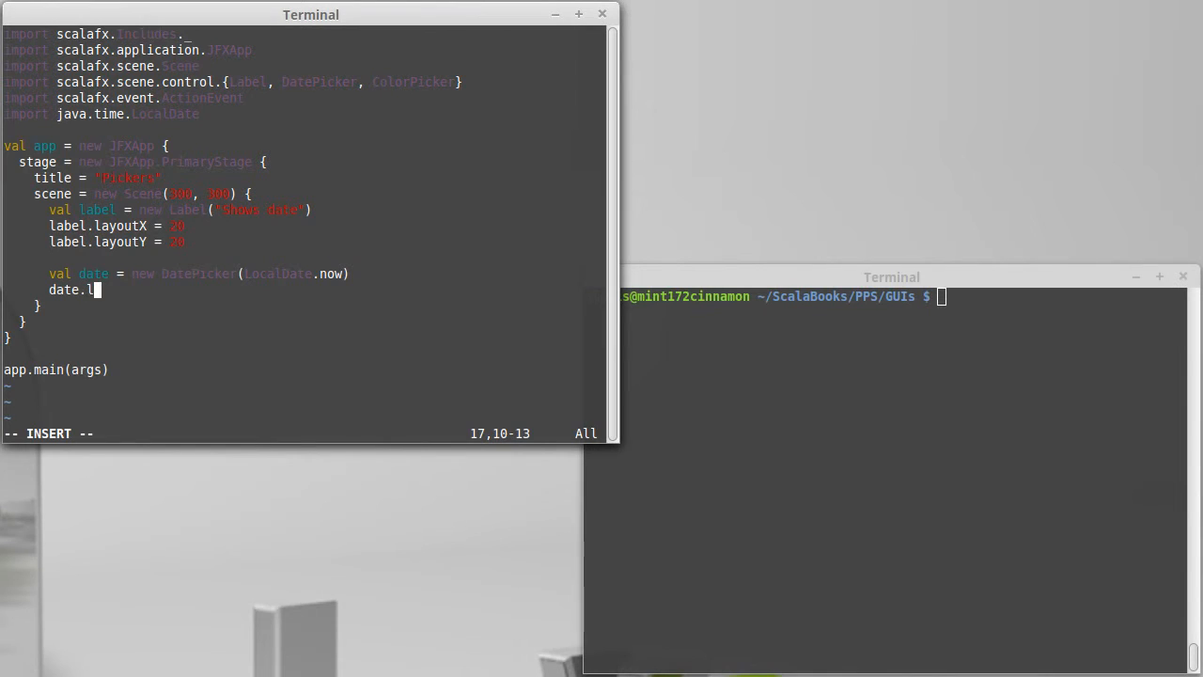
pyautogui.write('ayoutX = 20')
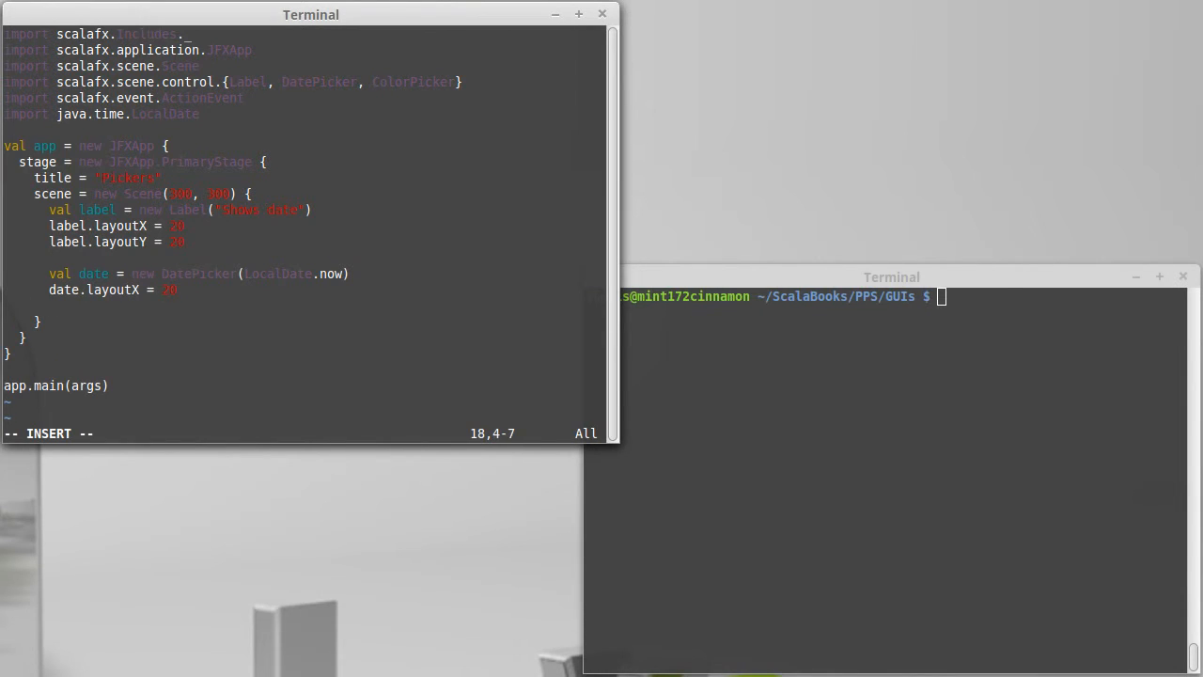
pyautogui.write('date.layoutY =')
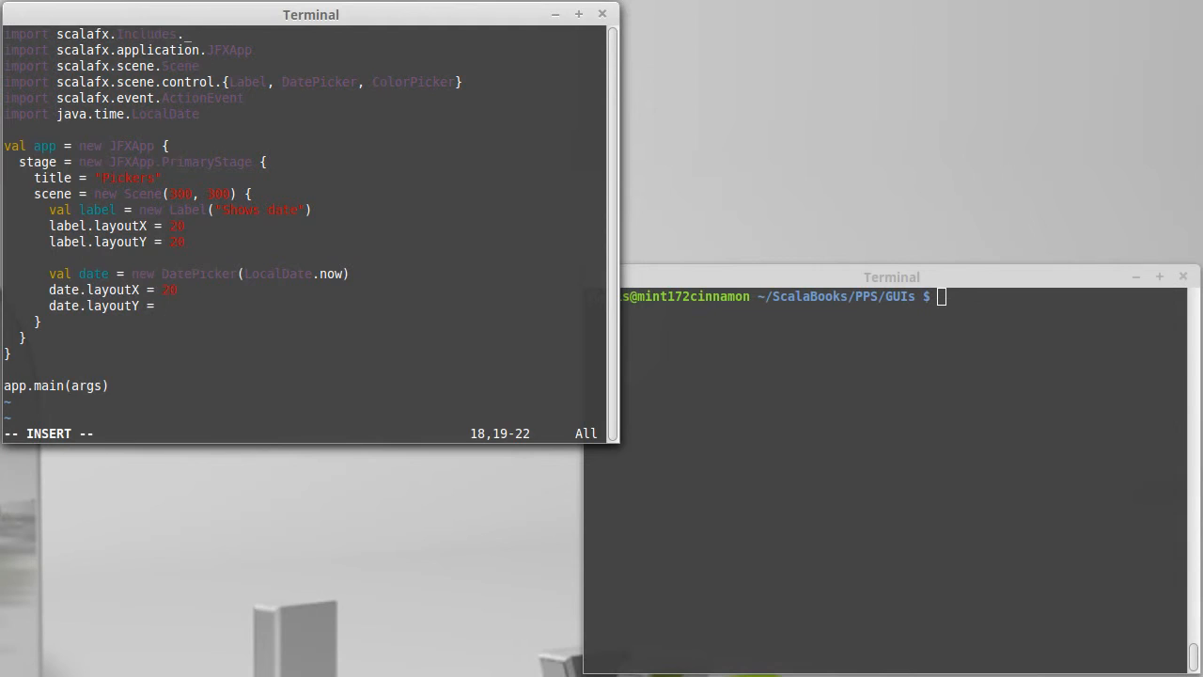
pyautogui.write('50')
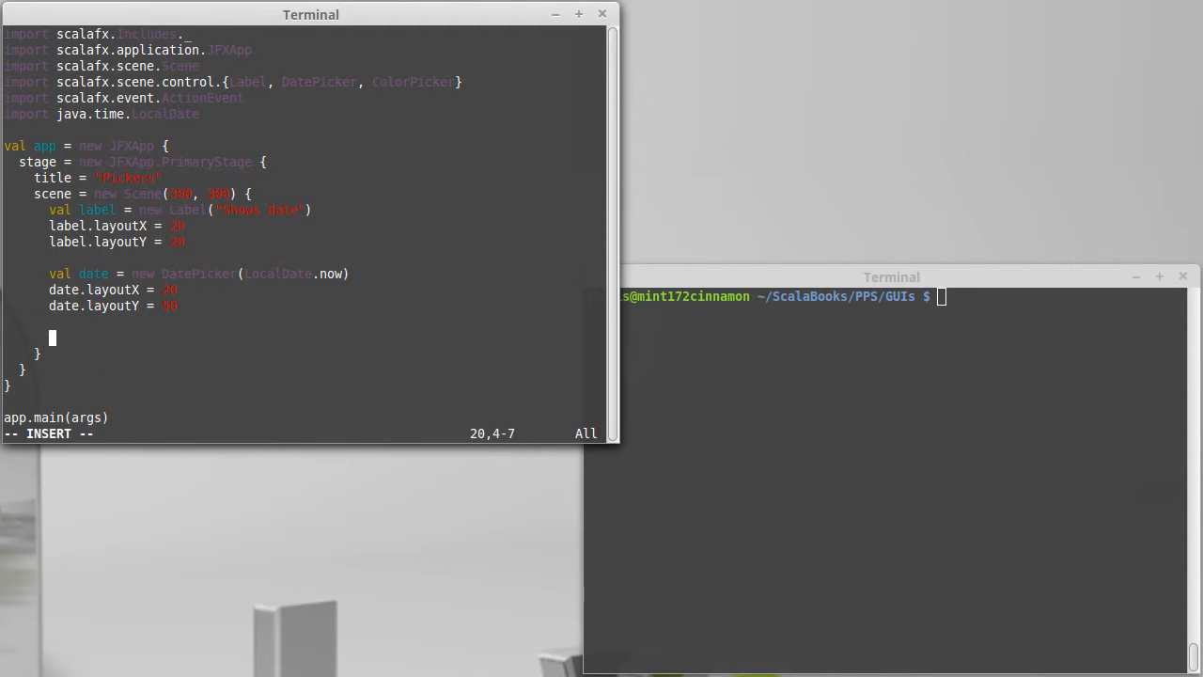
# Step: Declare val color as a new ColorPicker initialised to Color.White
pyautogui.write('val color = new')
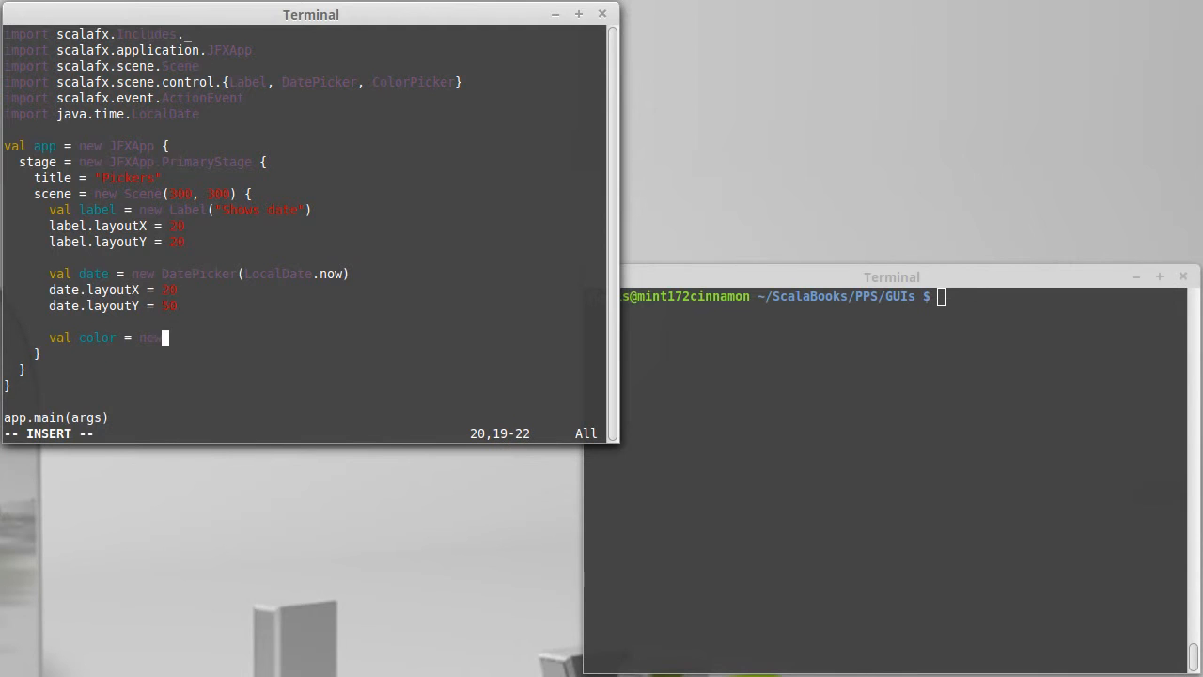
pyautogui.write('Co')
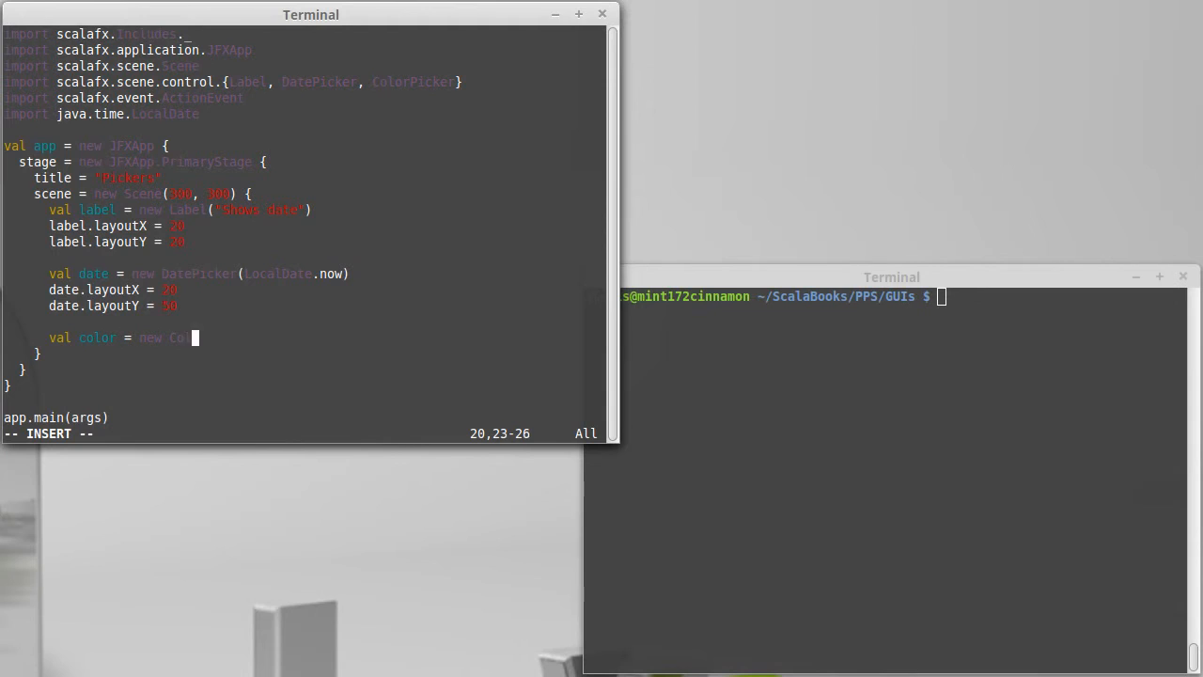
pyautogui.write('lorPicker')
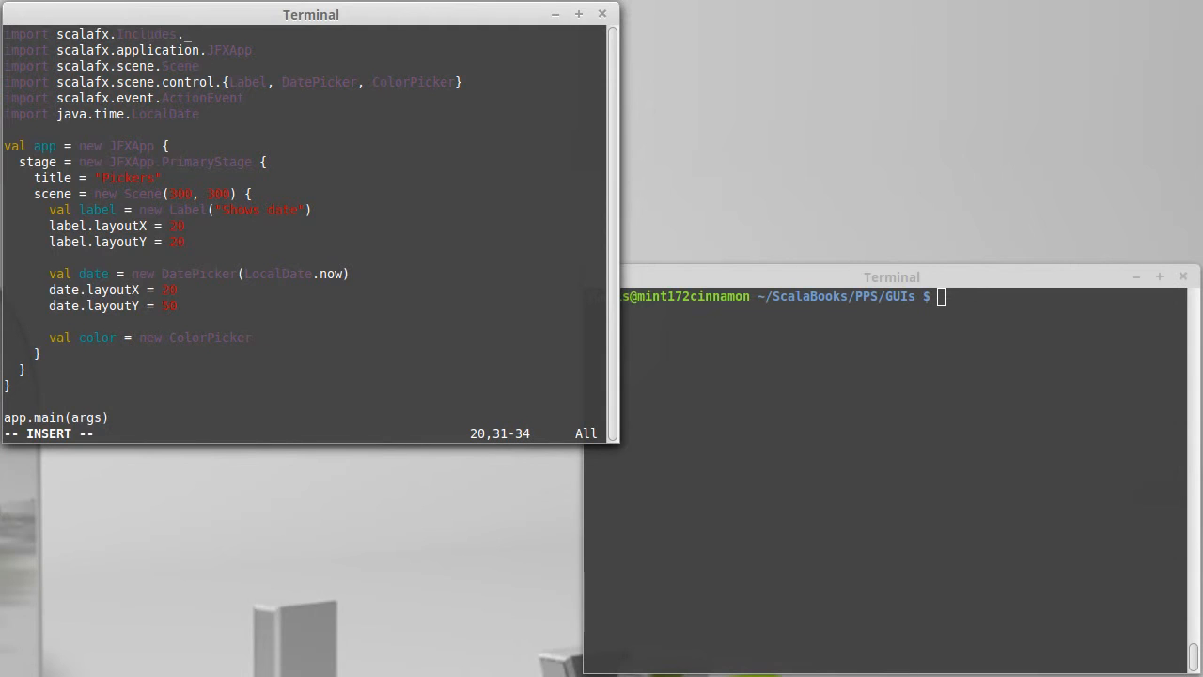
pyautogui.write('(')
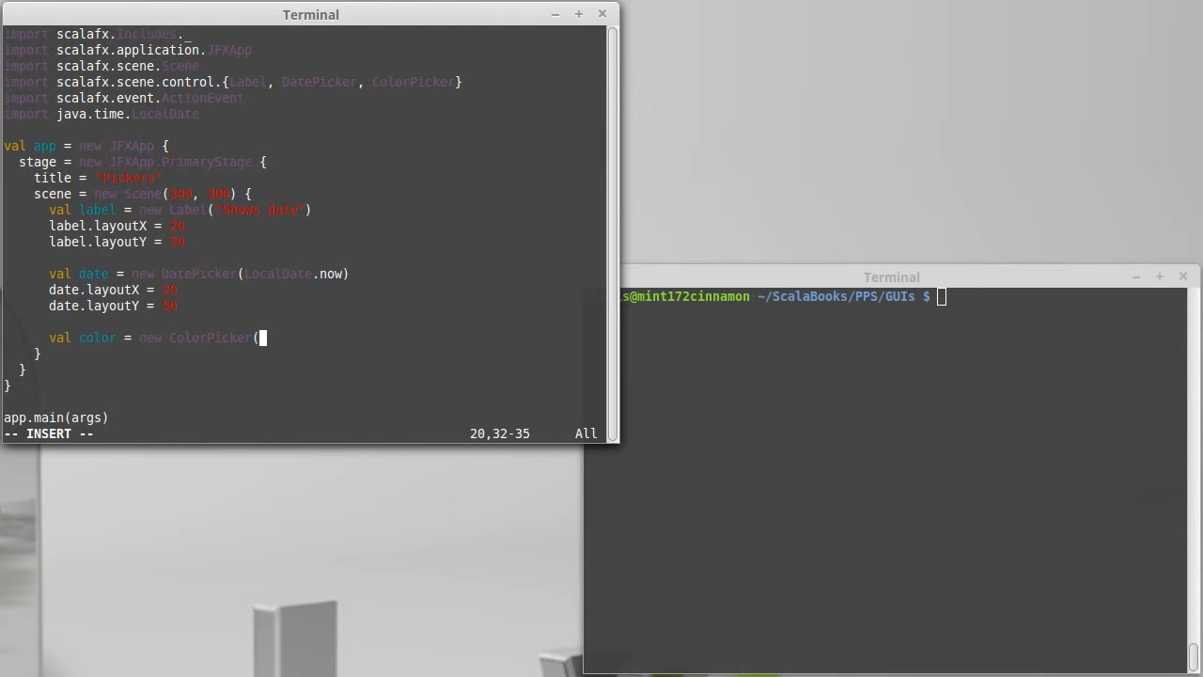
pyautogui.write('Color.White)')
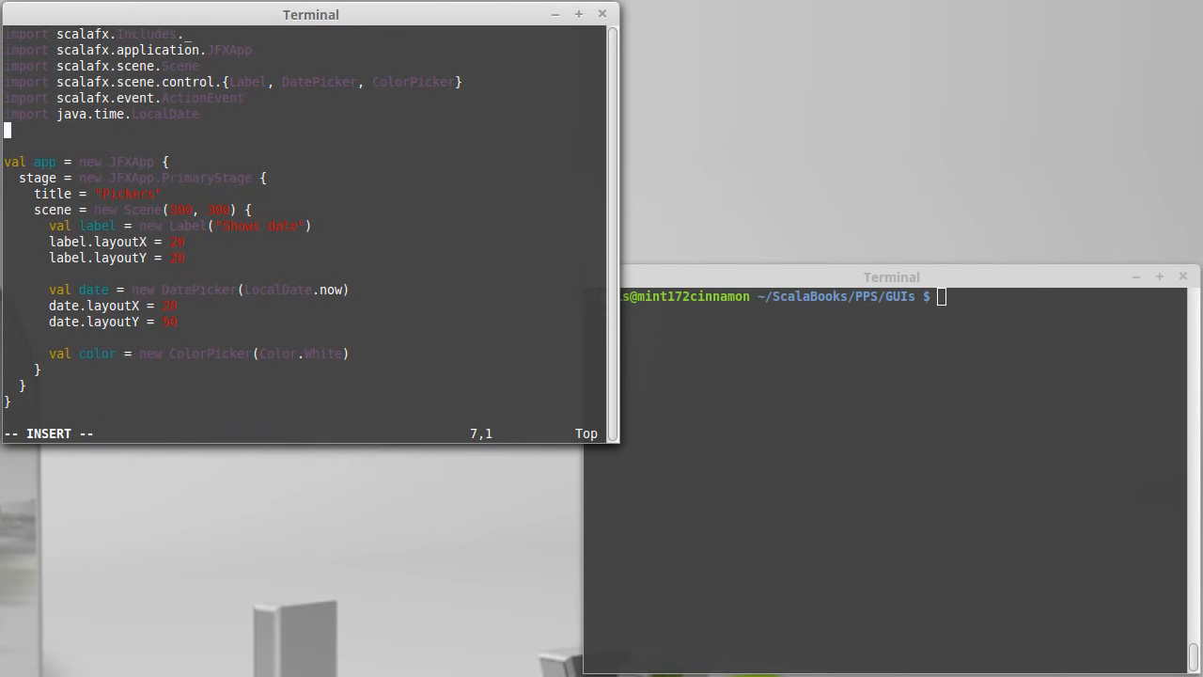
# Step: Add import scalafx.scene.paint.Color and set the color picker's layoutX 20, layoutY 50
pyautogui.write('import scalafx.')
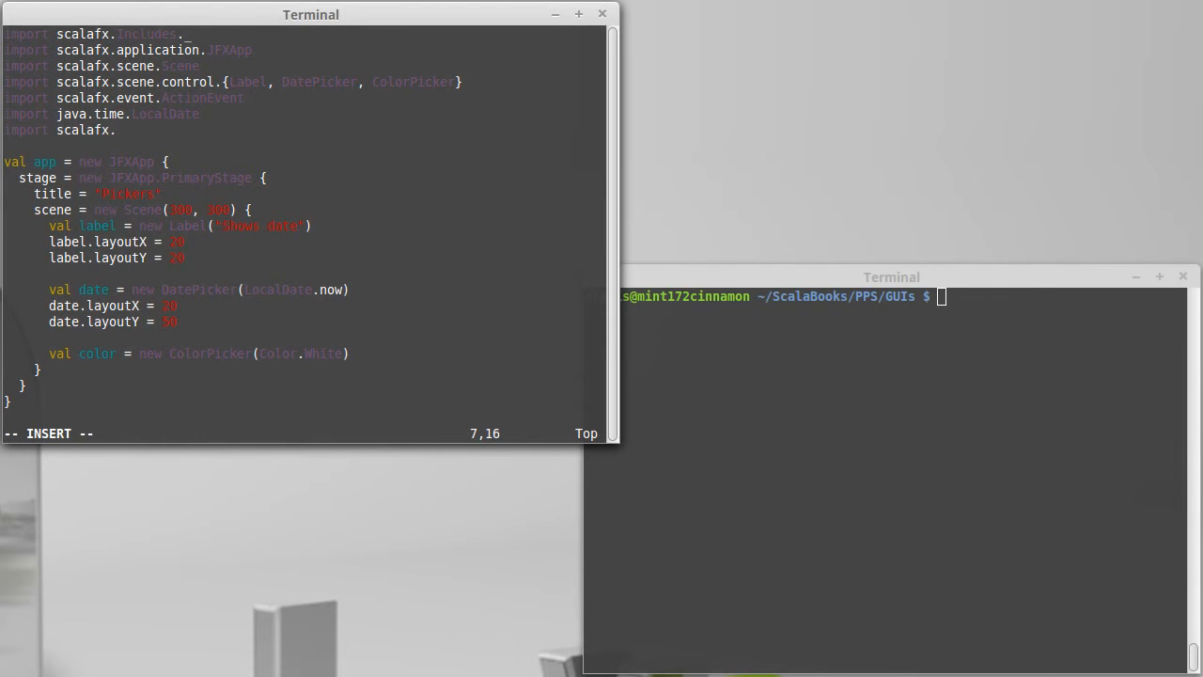
pyautogui.write('sc')
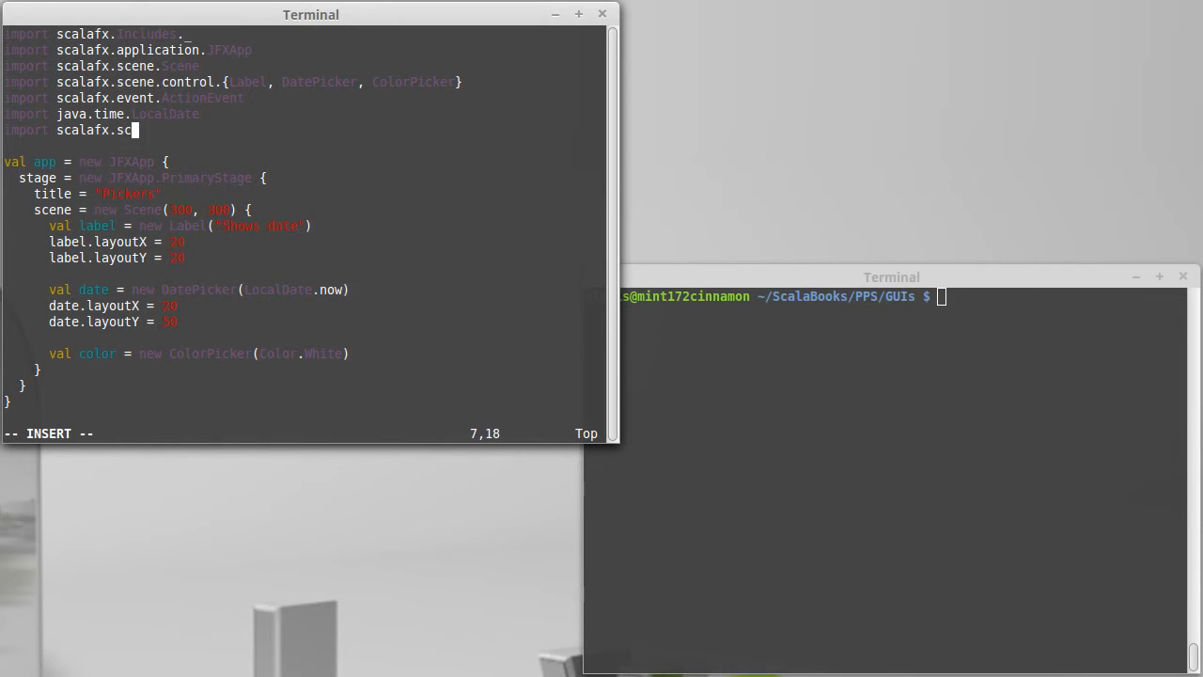
pyautogui.write('ene.')
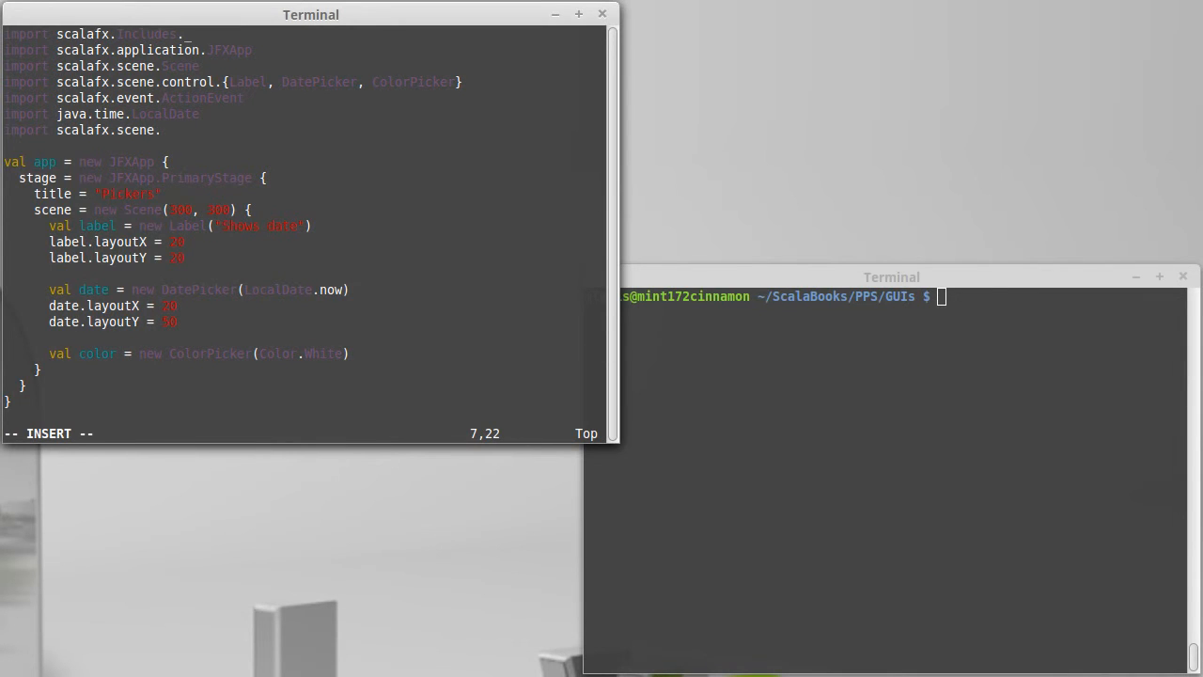
pyautogui.write('paint.Color')
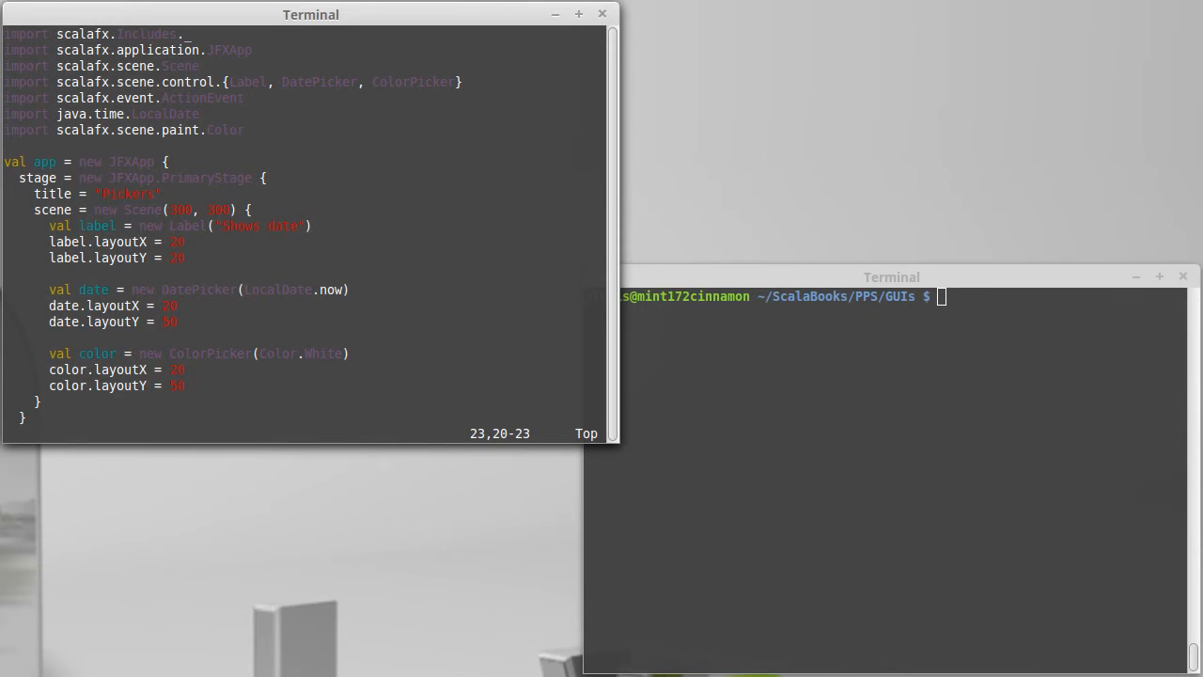
# Step: Save the file, then set the scene content to List(label, date, color)
pyautogui.write(':w')
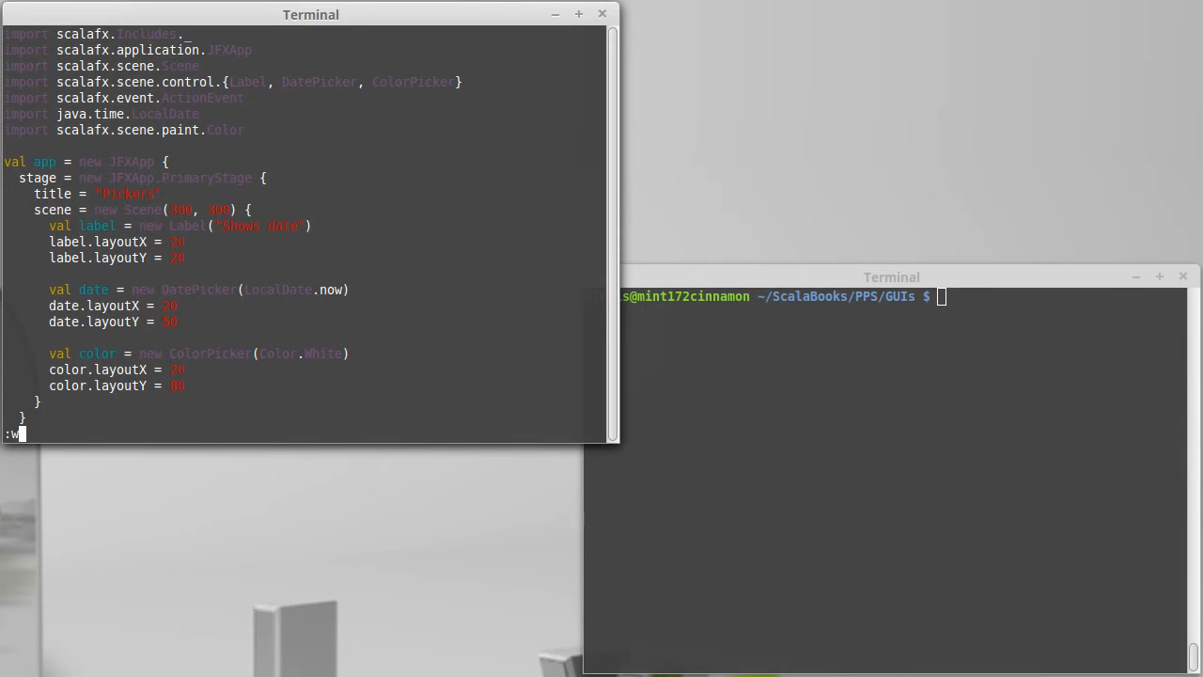
pyautogui.press('Return')
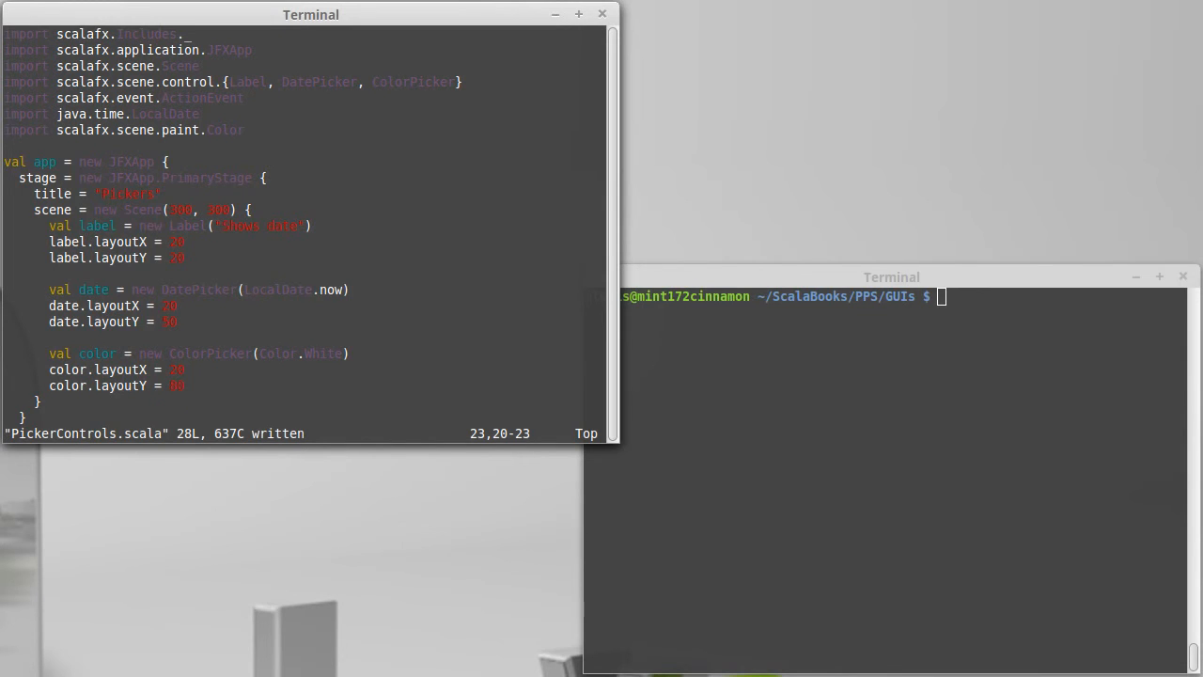
pyautogui.press('i')
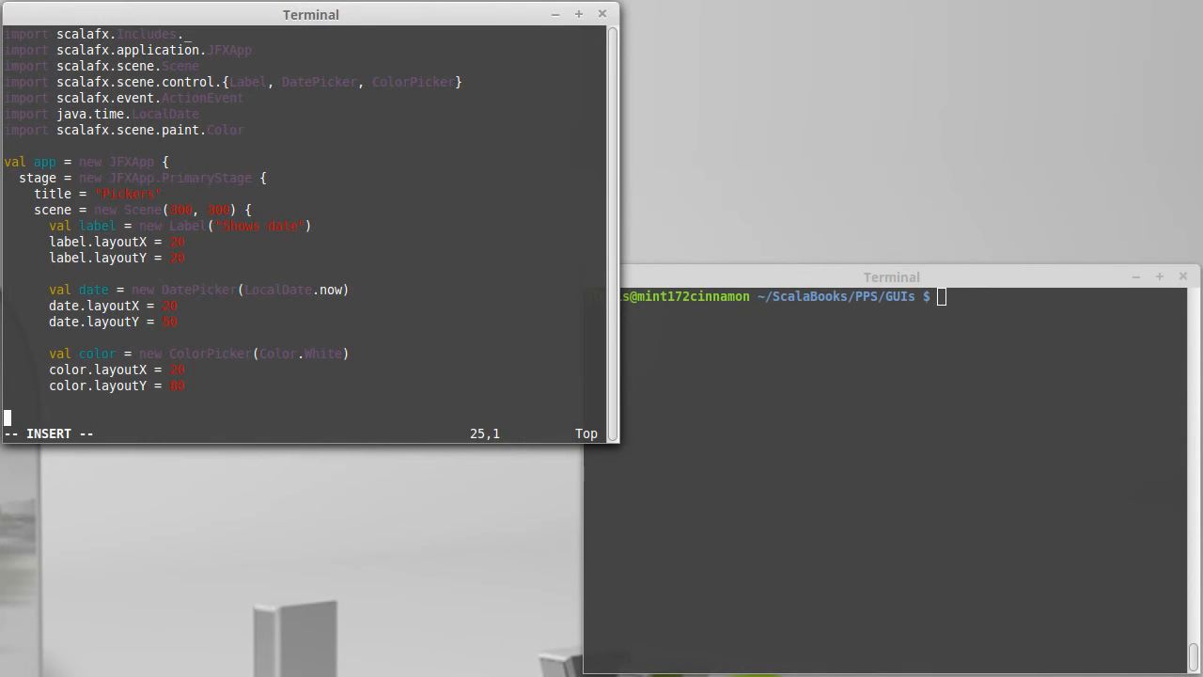
pyautogui.write('content = List(')
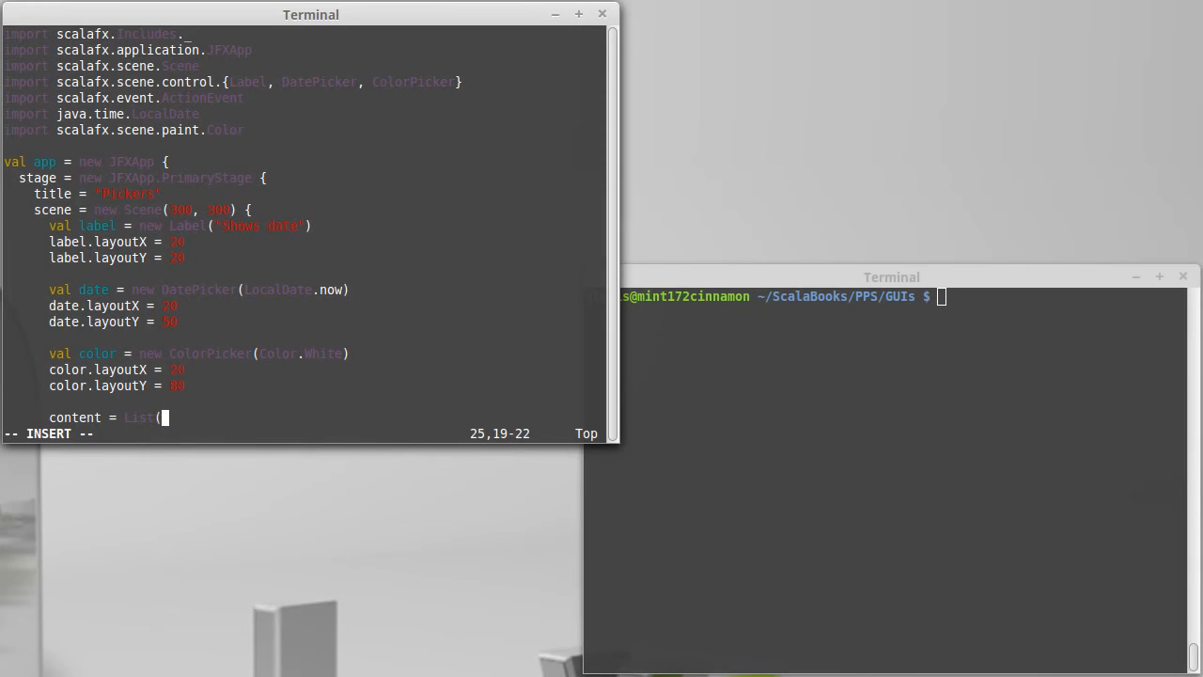
pyautogui.write('label, date, color)')
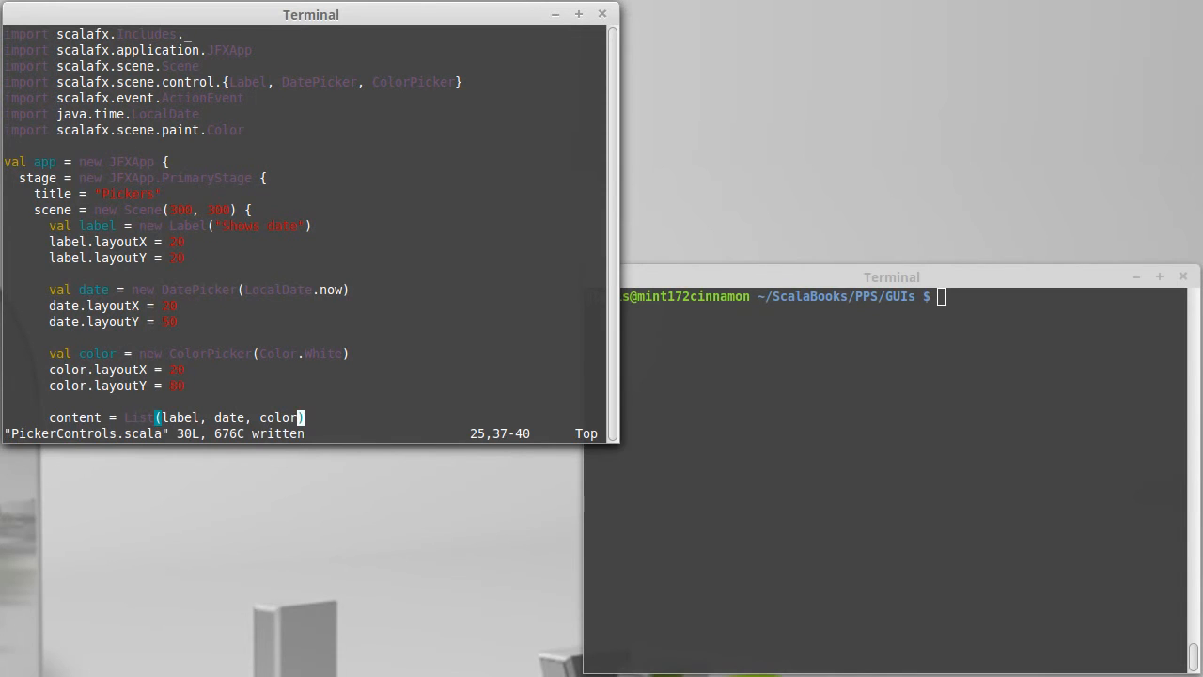
# Step: Run scalafx PickerControls.scala from the shell
pyautogui.write('sc')
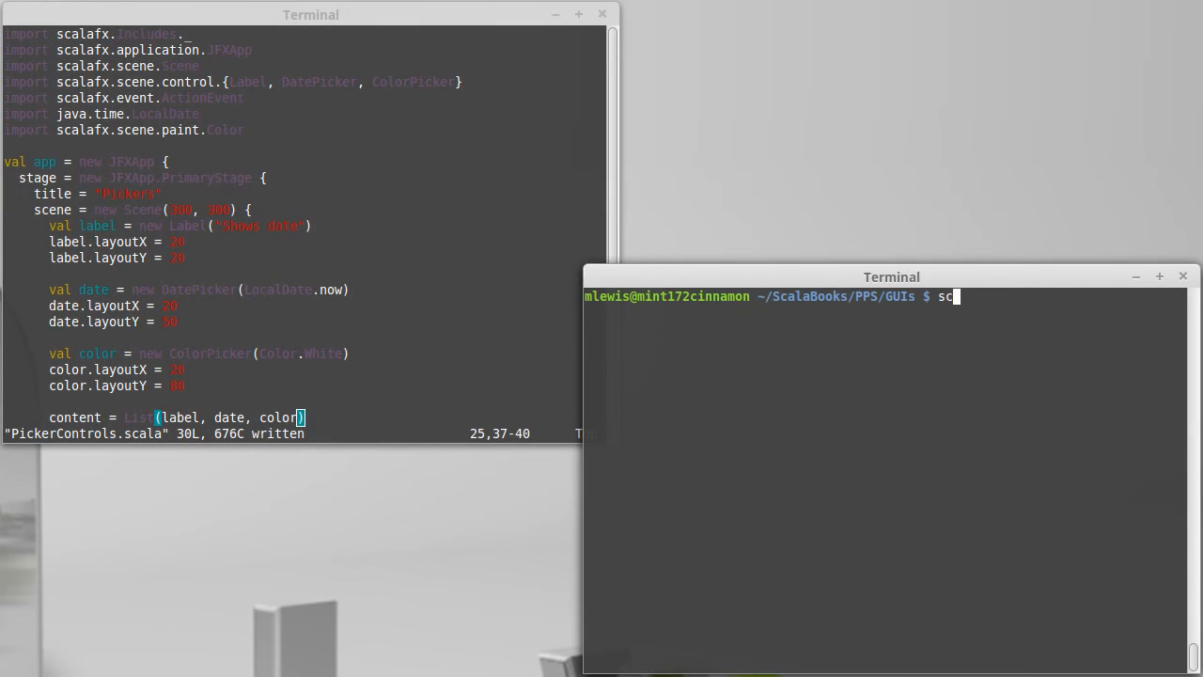
pyautogui.write('alafx')
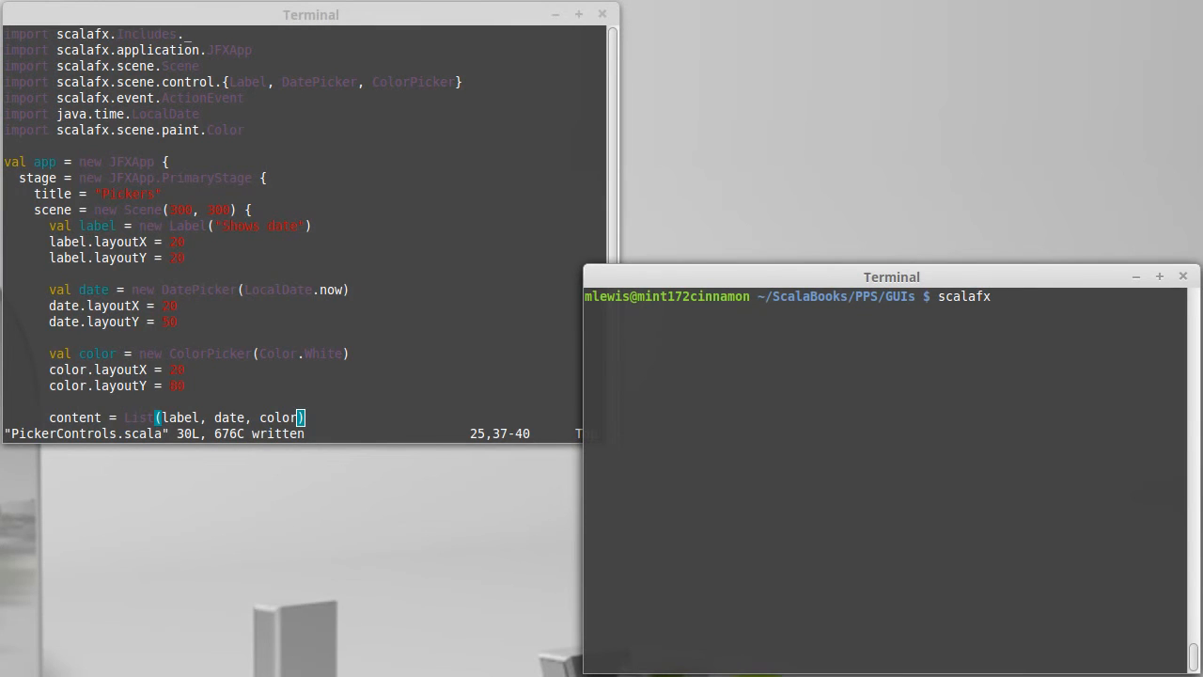
pyautogui.write('PickerControls.scala')
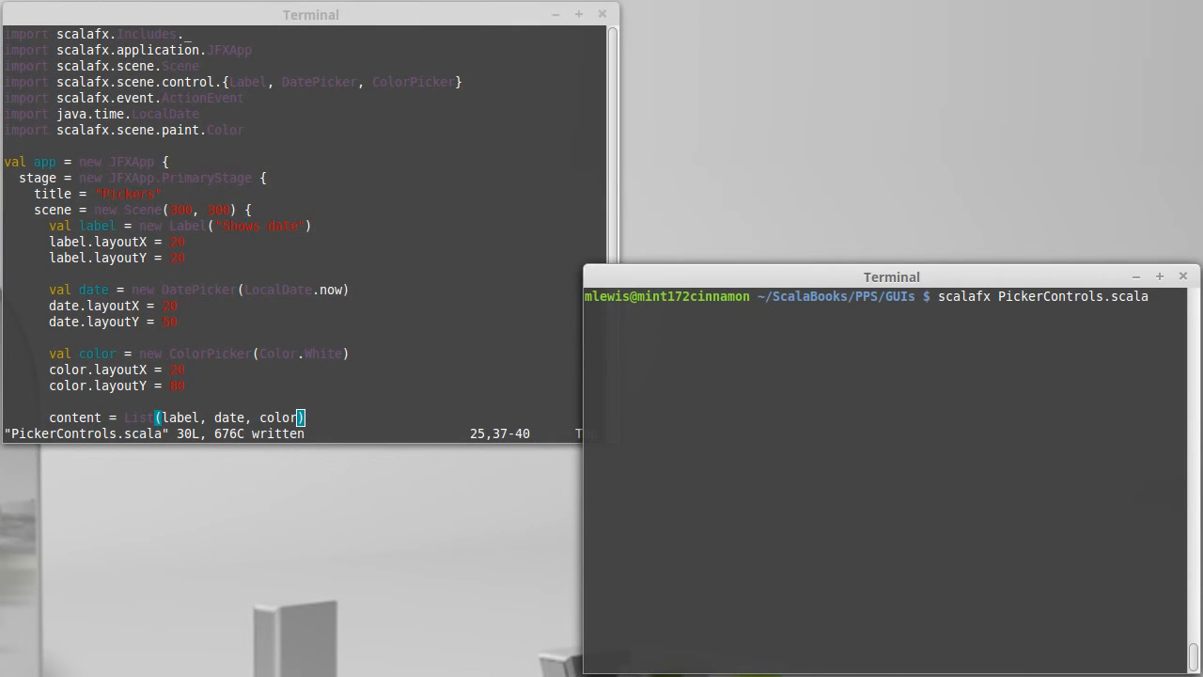
pyautogui.press('Return')
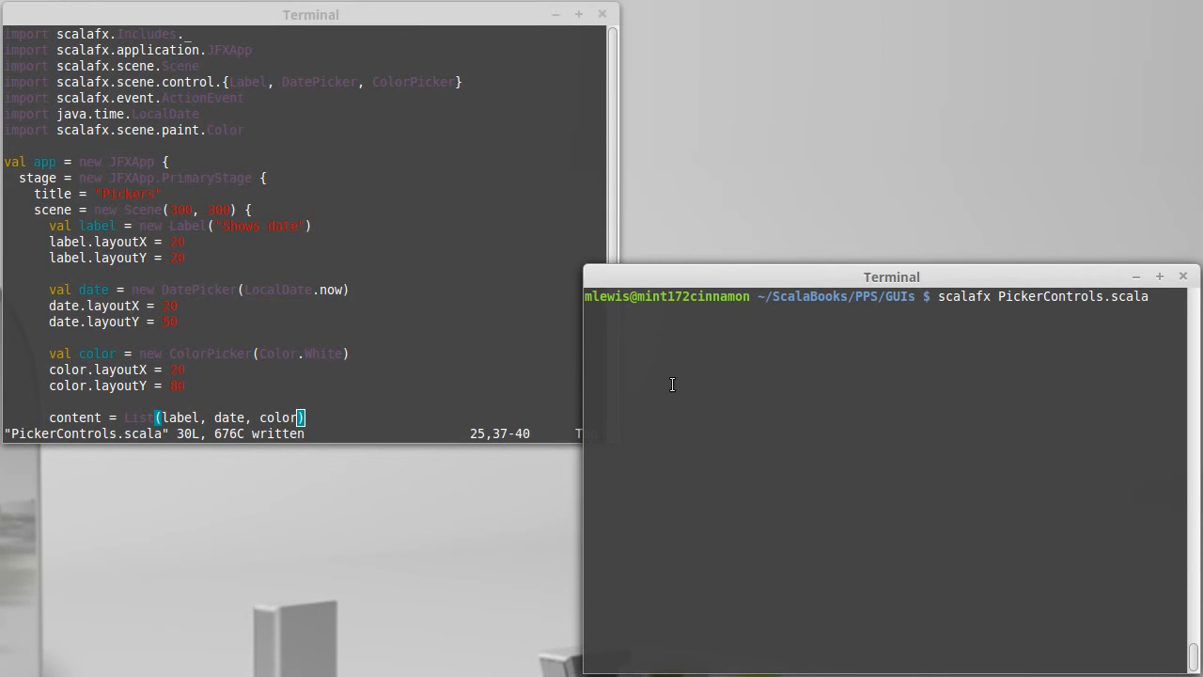
pyautogui.moveTo(691, 386)
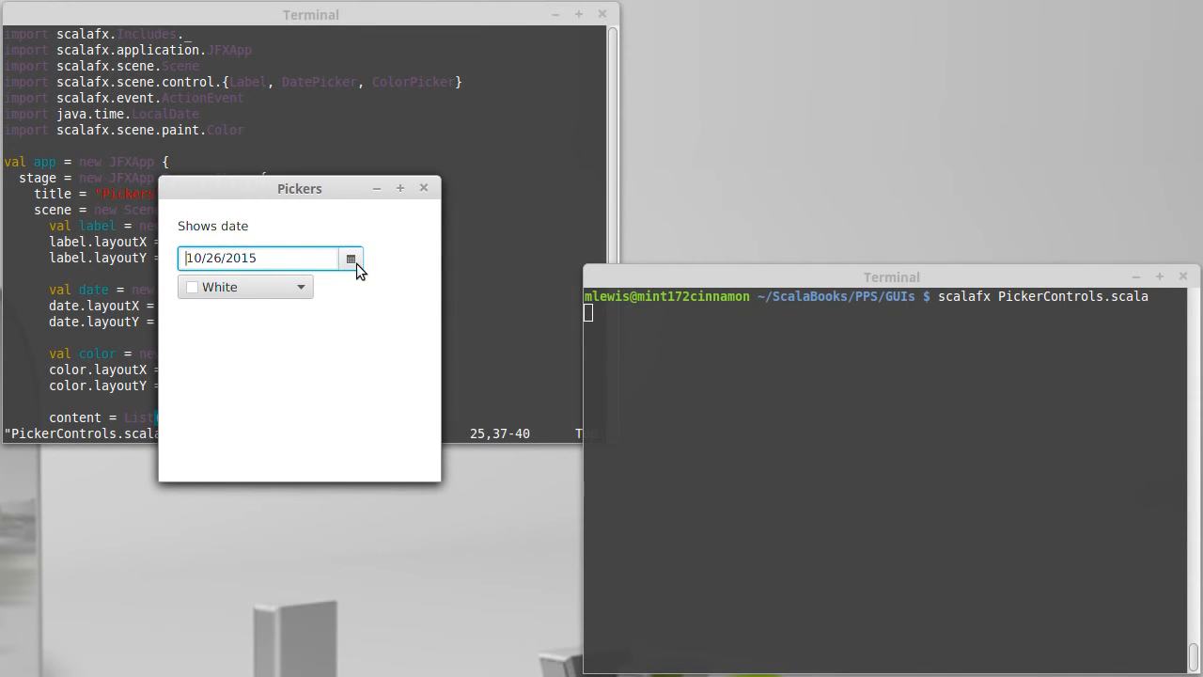
# Step: Show the date picker's October 2015 calendar in the Pickers window
pyautogui.click(351, 258)
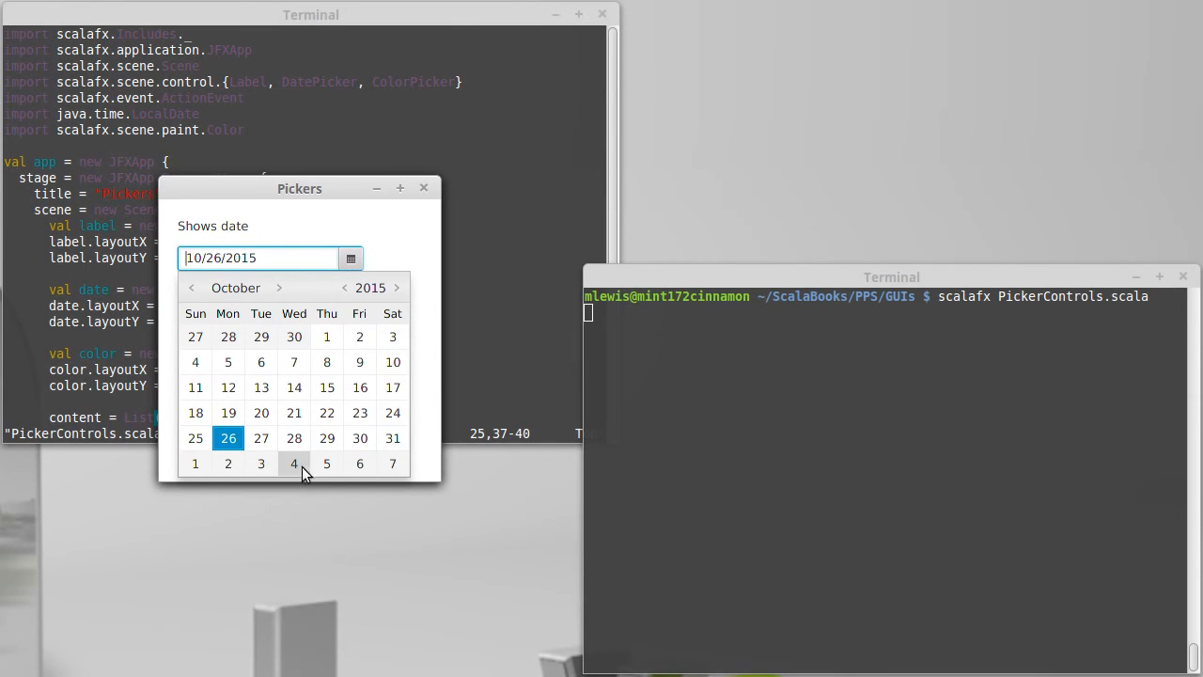
pyautogui.moveTo(327, 388)
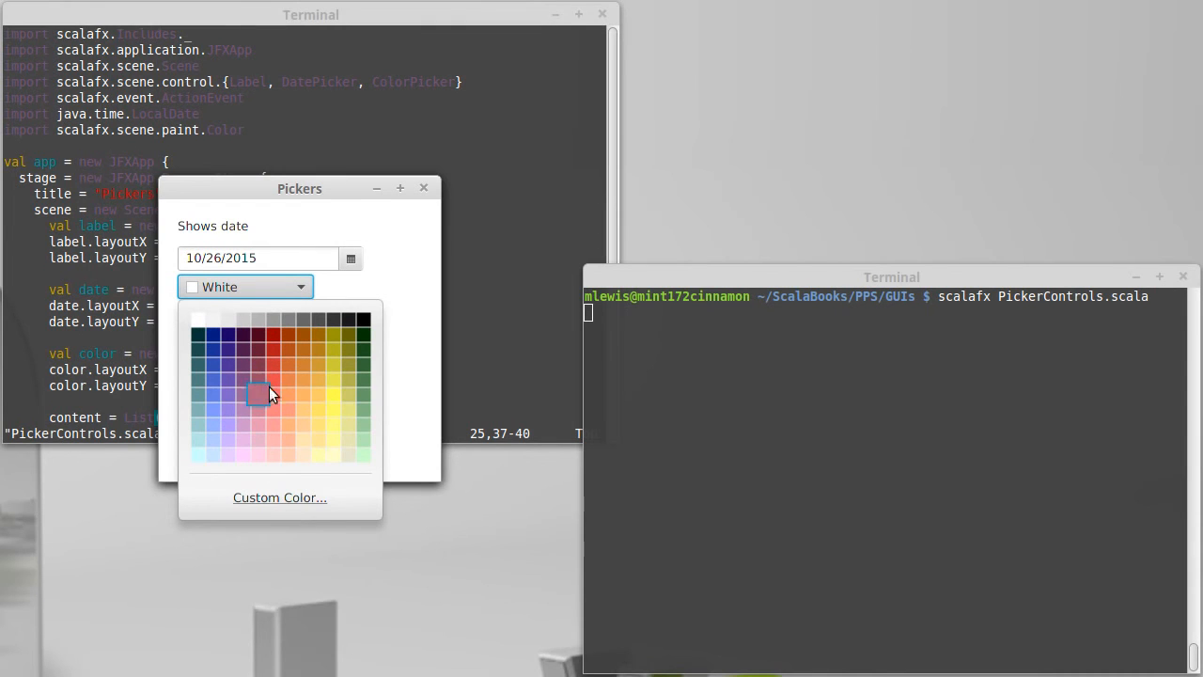
# Step: Bring up the Custom Colors editor from the ColorPicker dropdown
pyautogui.click(279, 497)
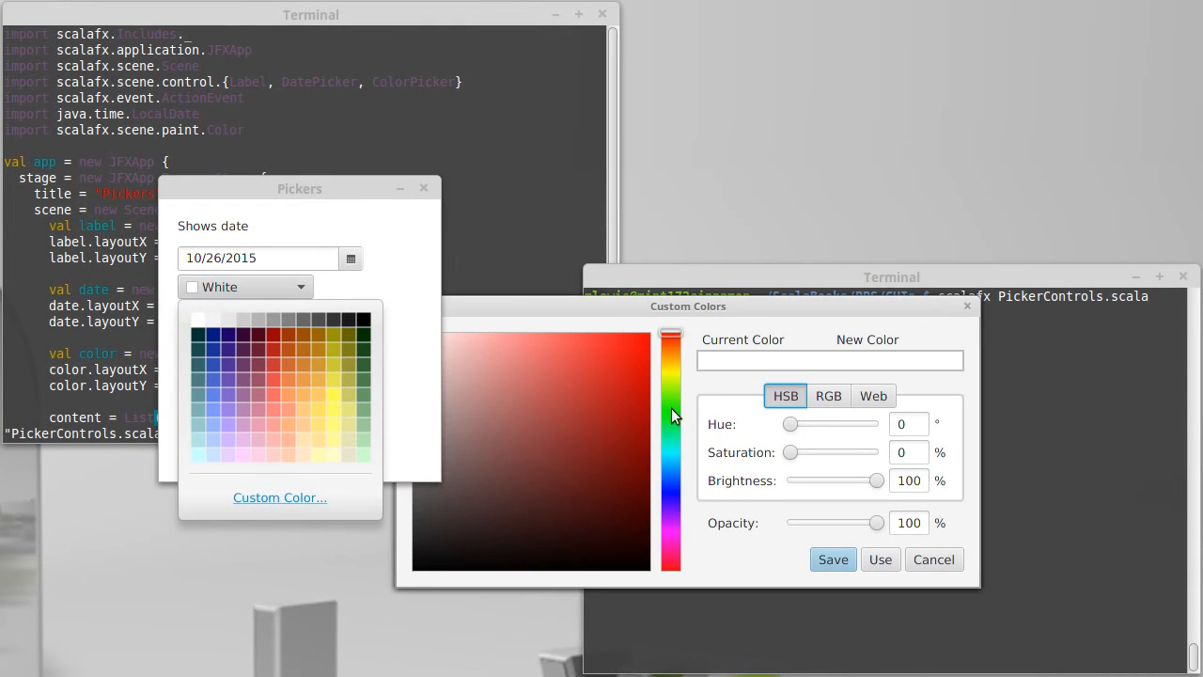
pyautogui.moveTo(841, 465)
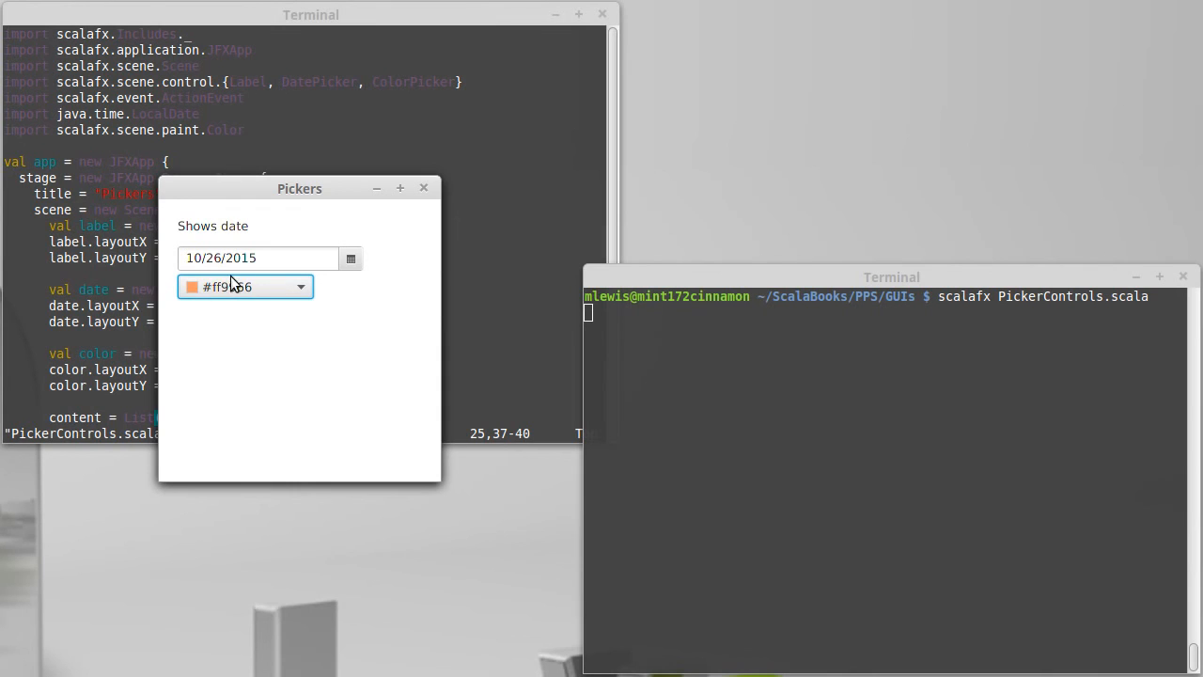
pyautogui.moveTo(256, 302)
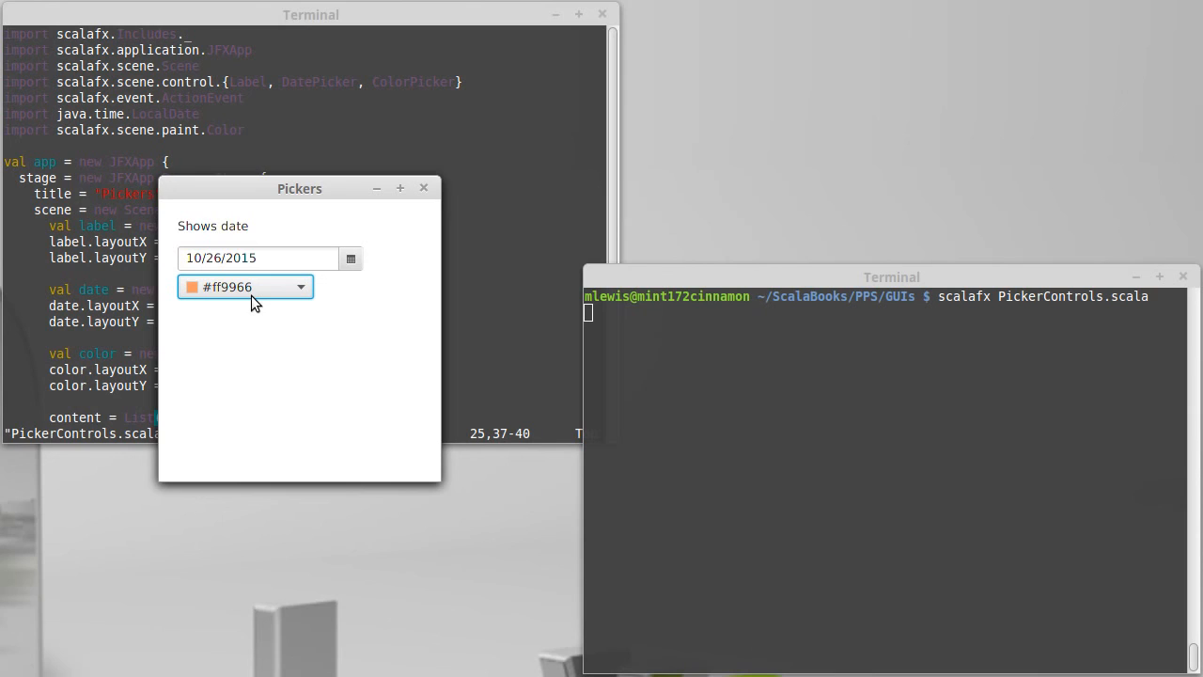
pyautogui.moveTo(356, 324)
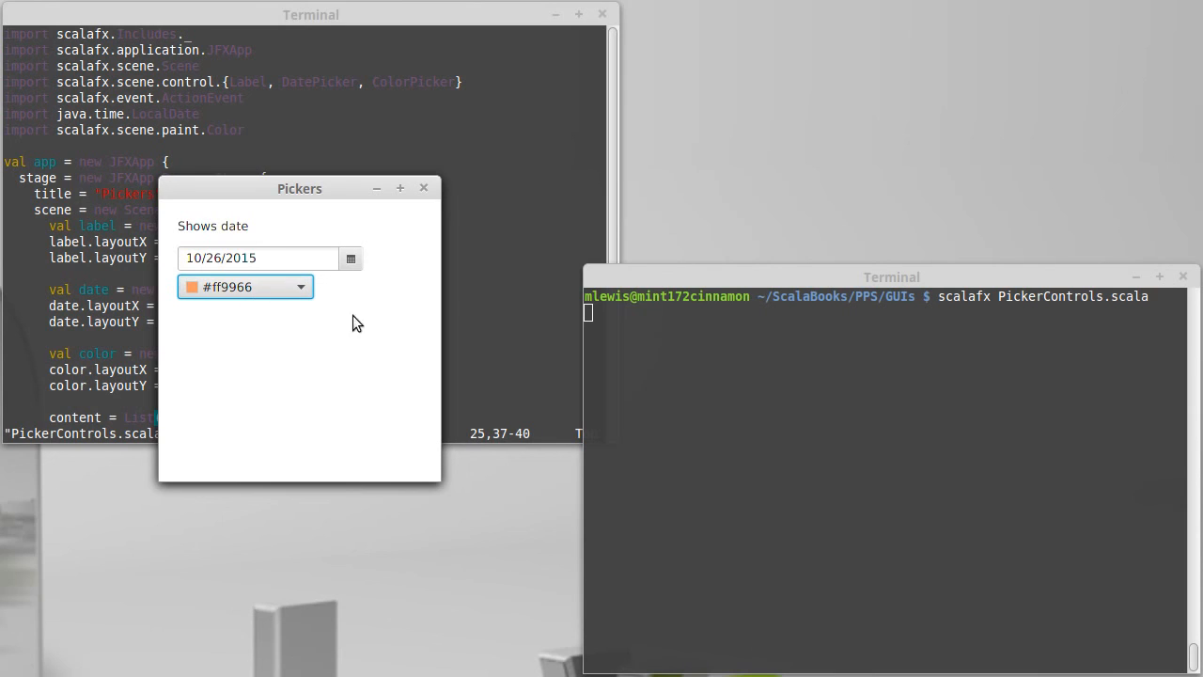